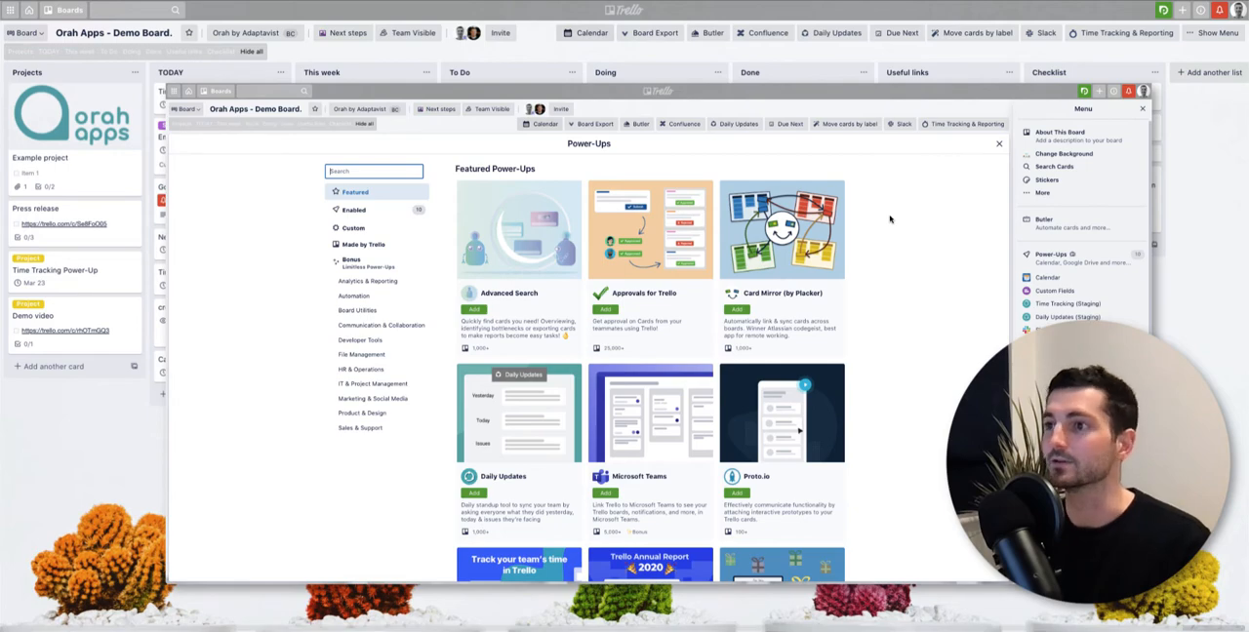
Step: Search Google for 'trello power-ups' and follow the official Trello Power-Ups result
left_click(999, 145)
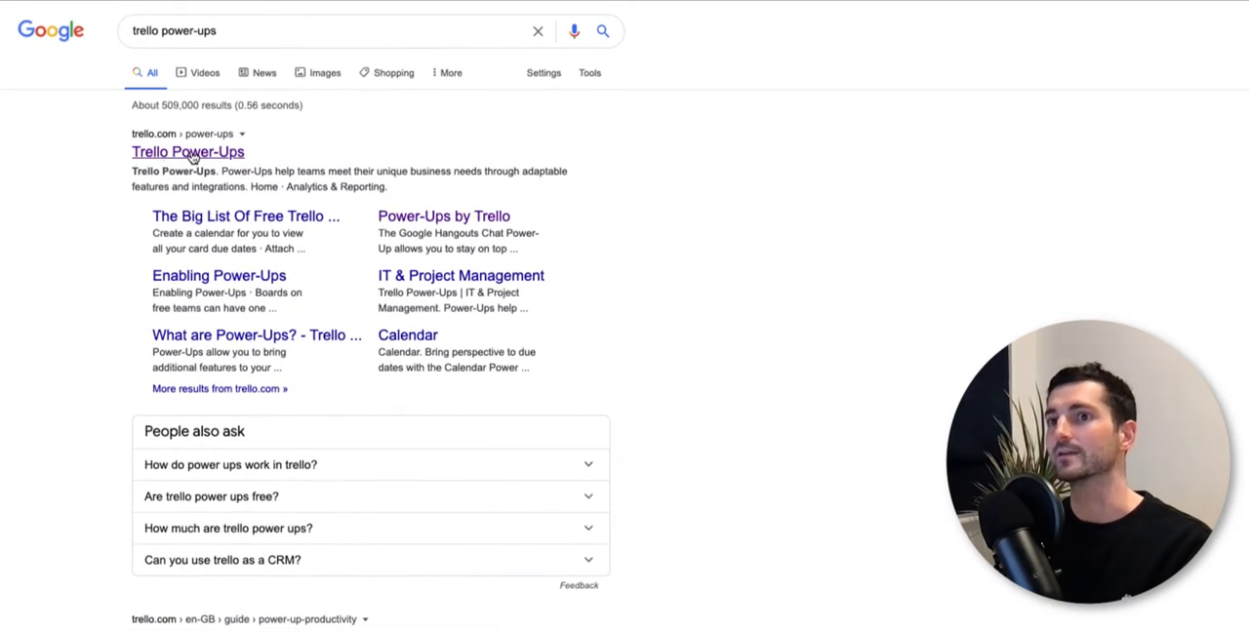
left_click(187, 152)
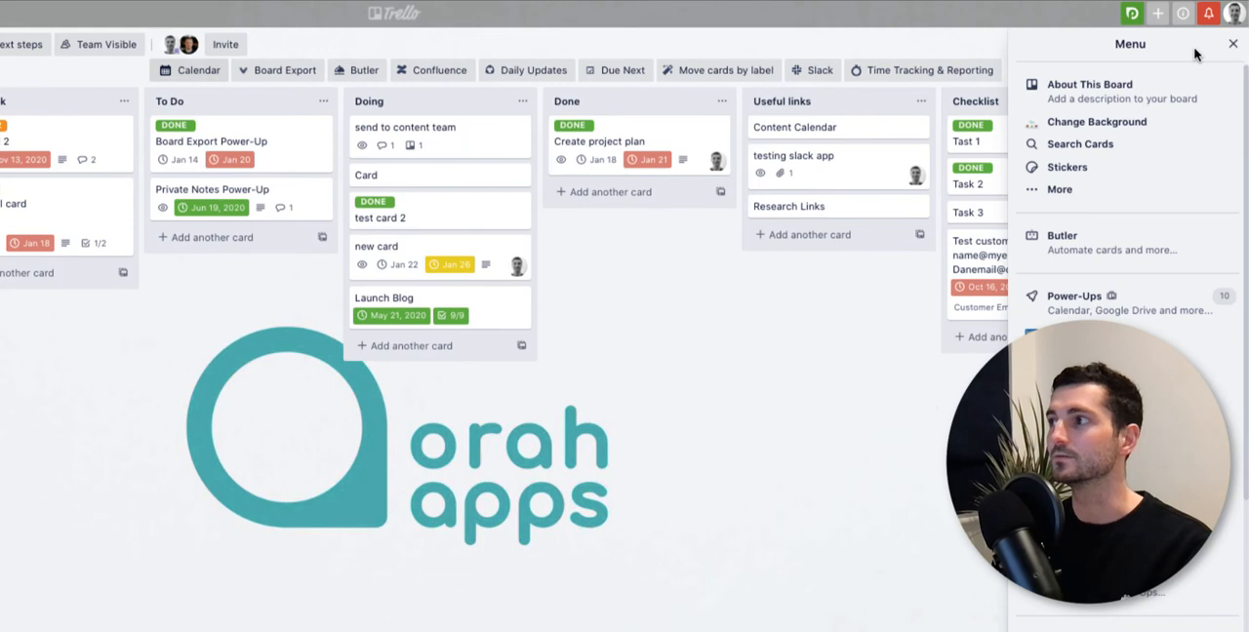
Step: Show the board's enabled Power-Ups (Calendar, Custom Fields, Slack, Butler) from the menu
left_click(1073, 296)
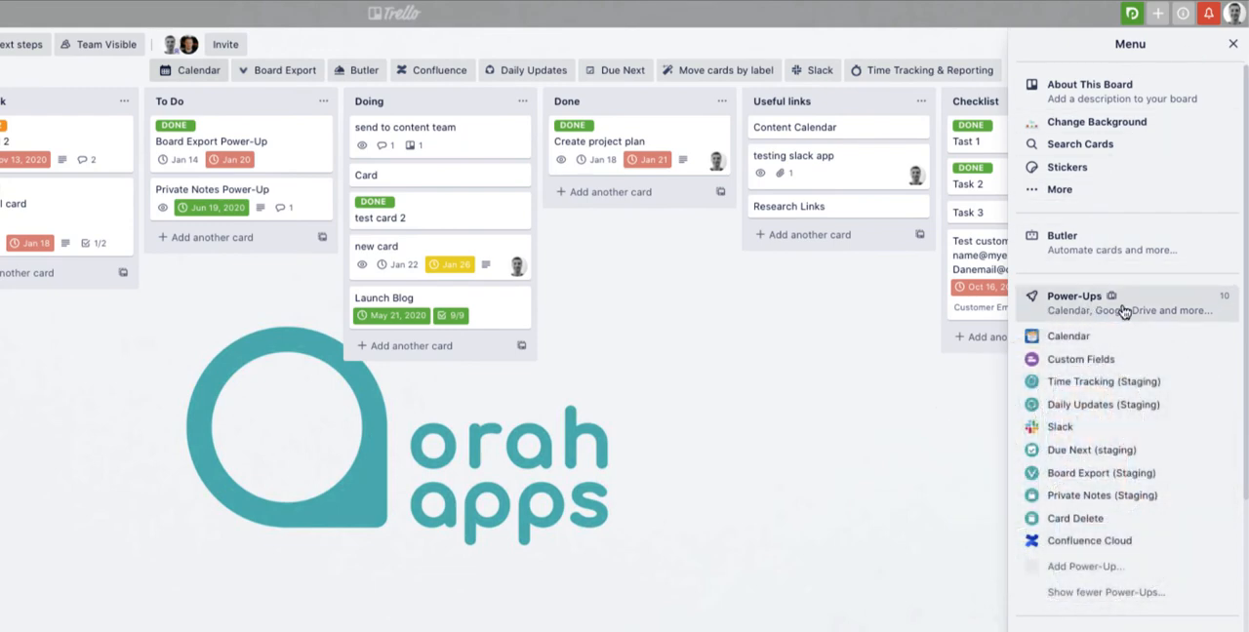
mouse_move(1104, 379)
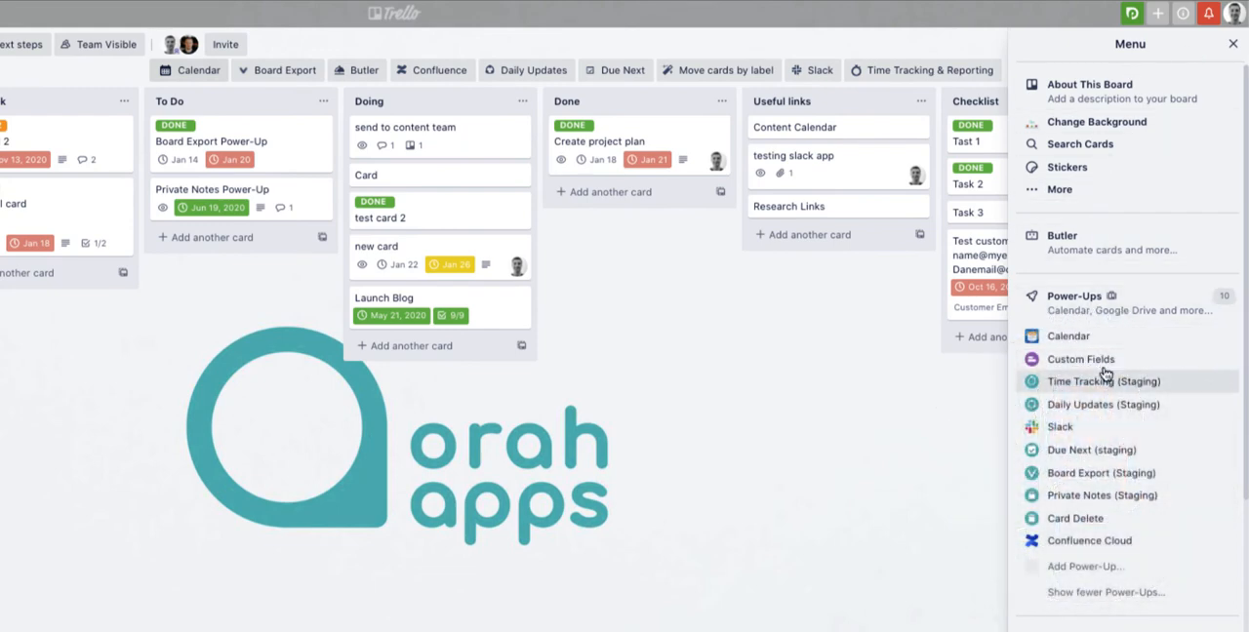
mouse_move(1085, 566)
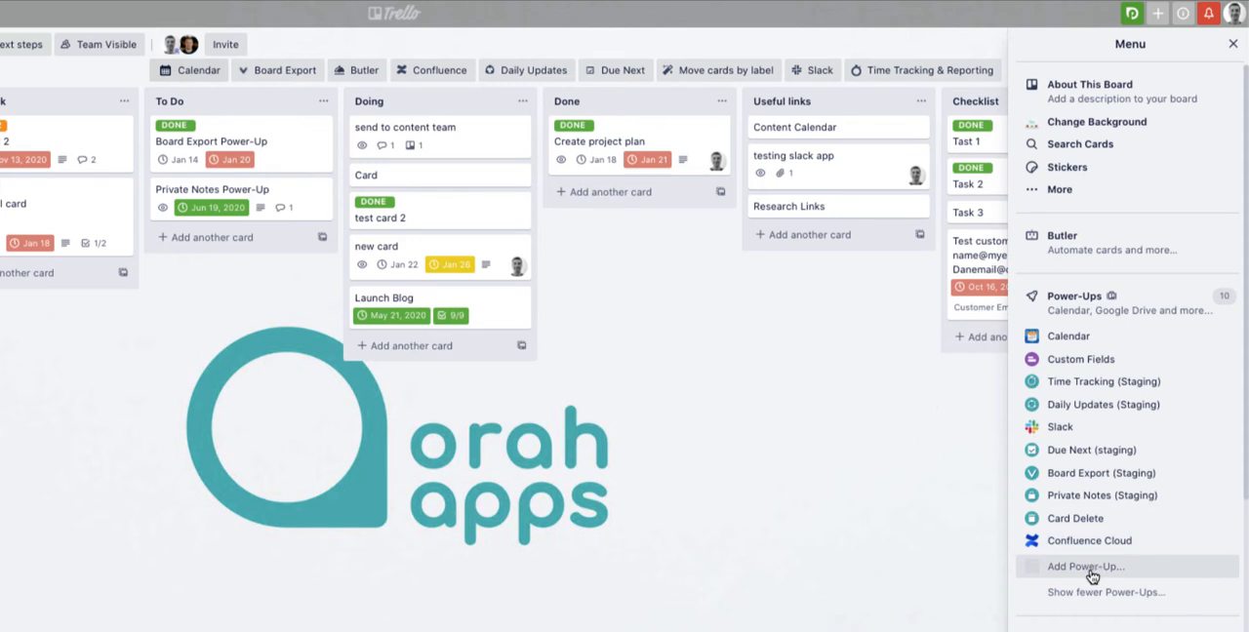
mouse_move(1050, 570)
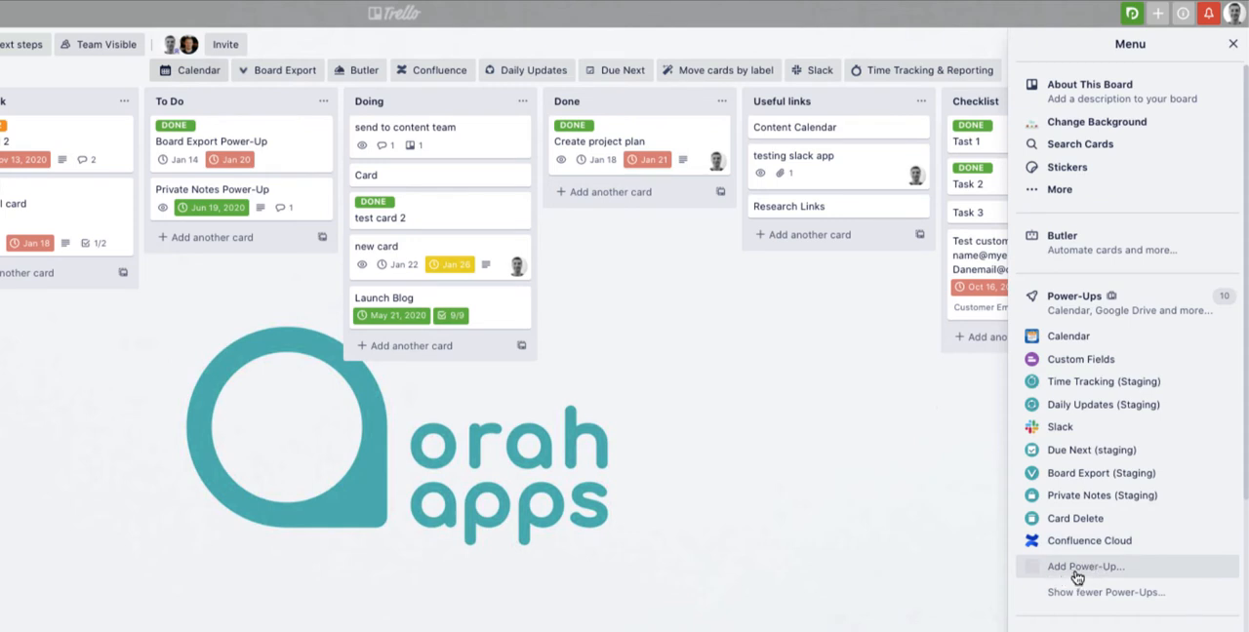
mouse_move(1042, 573)
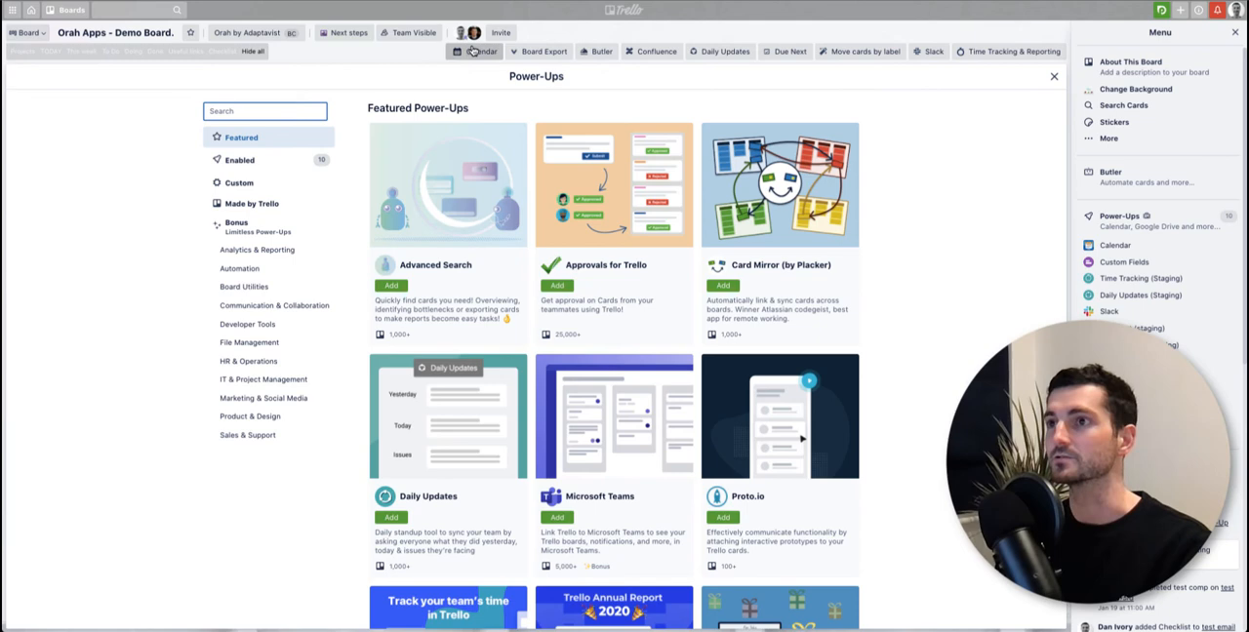
mouse_move(917, 172)
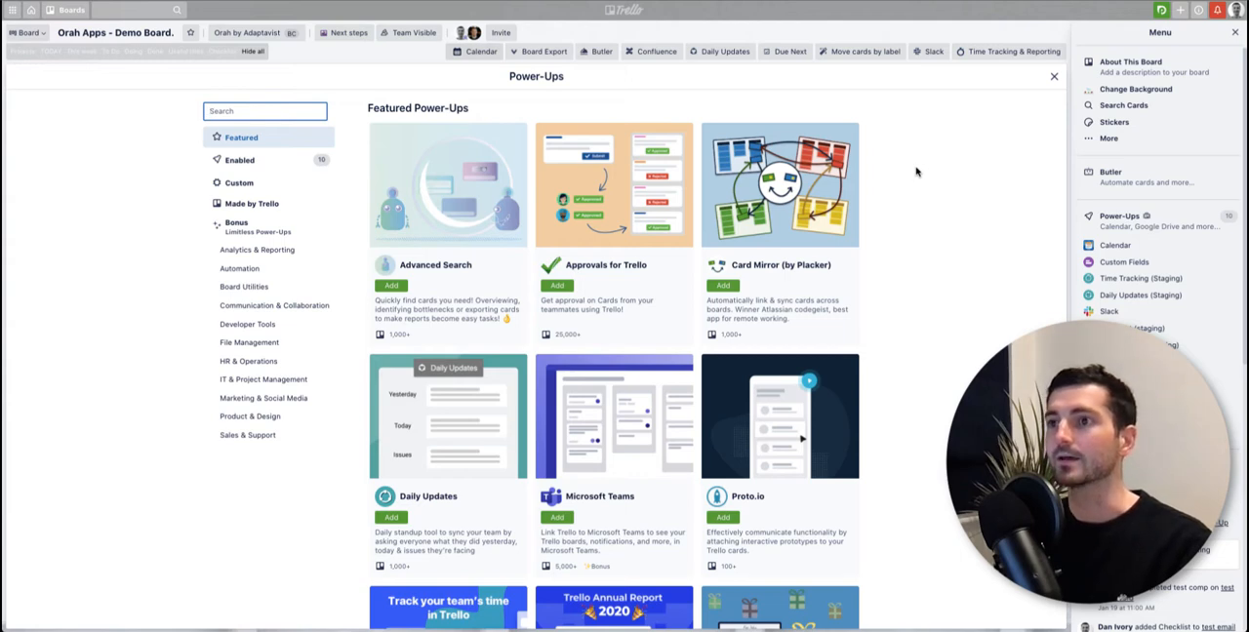
mouse_move(917, 179)
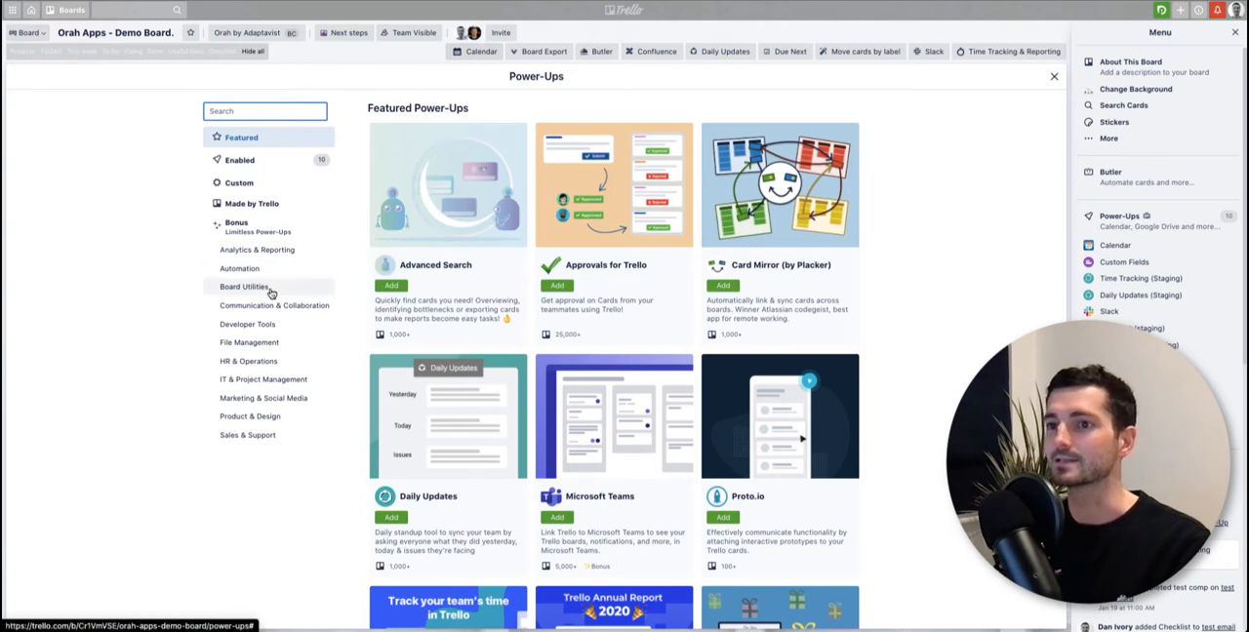
mouse_move(279, 363)
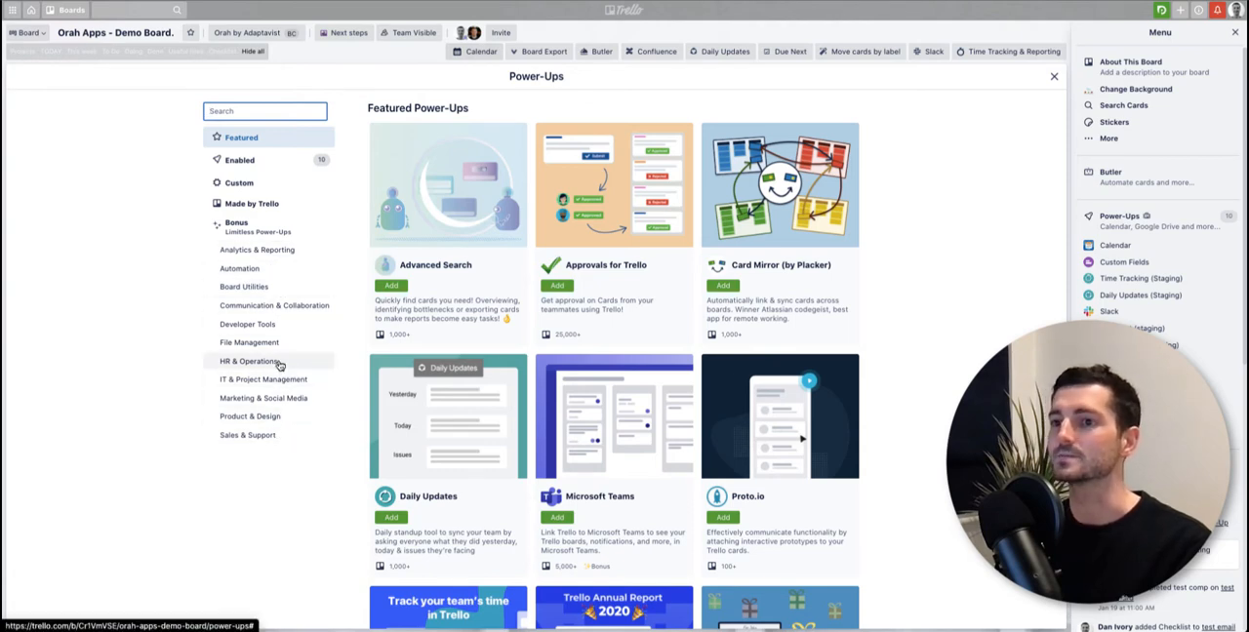
mouse_move(277, 344)
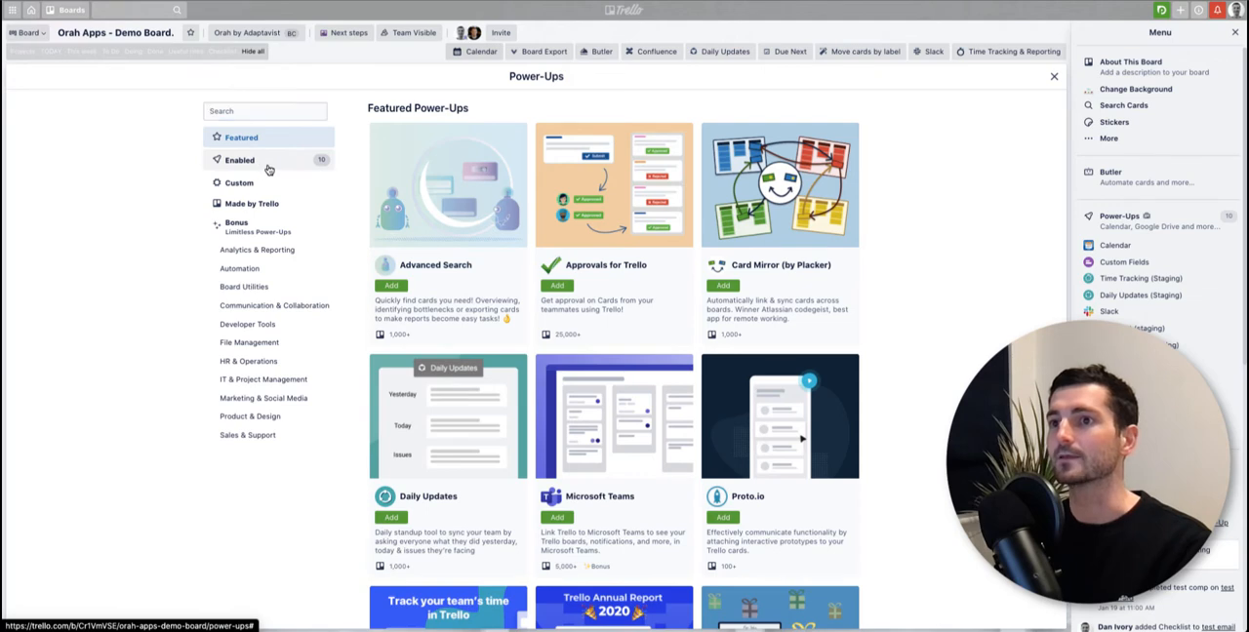
Step: Review the Enabled Power-Ups list, then browse the Made by Trello collection
left_click(238, 160)
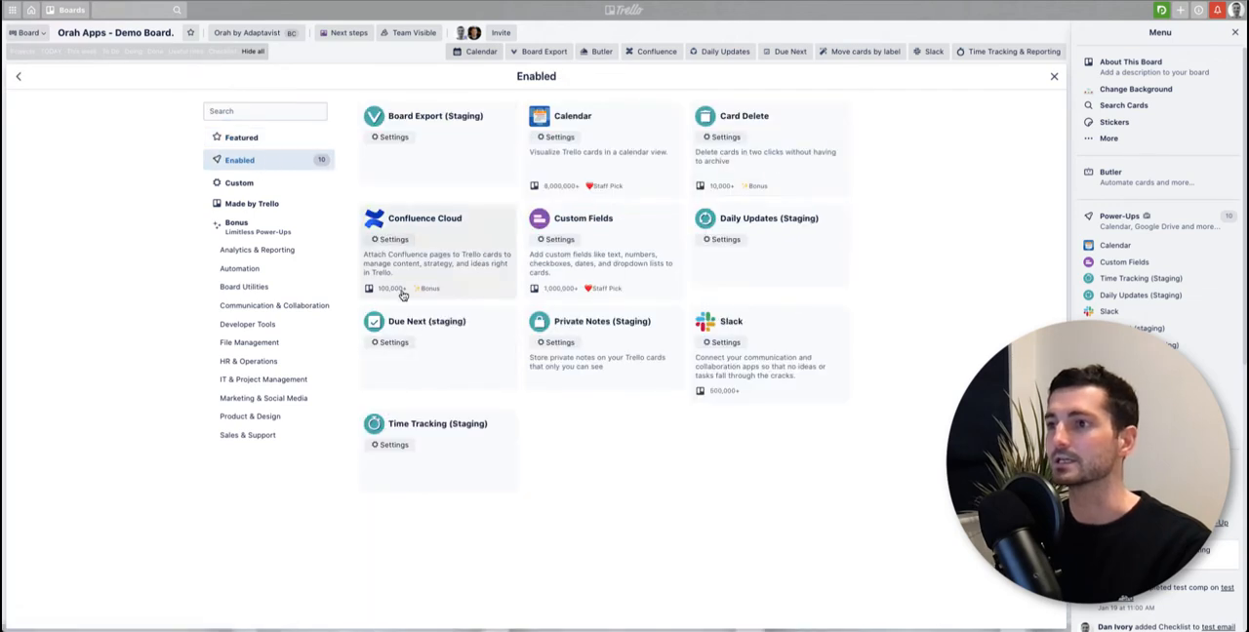
mouse_move(246, 205)
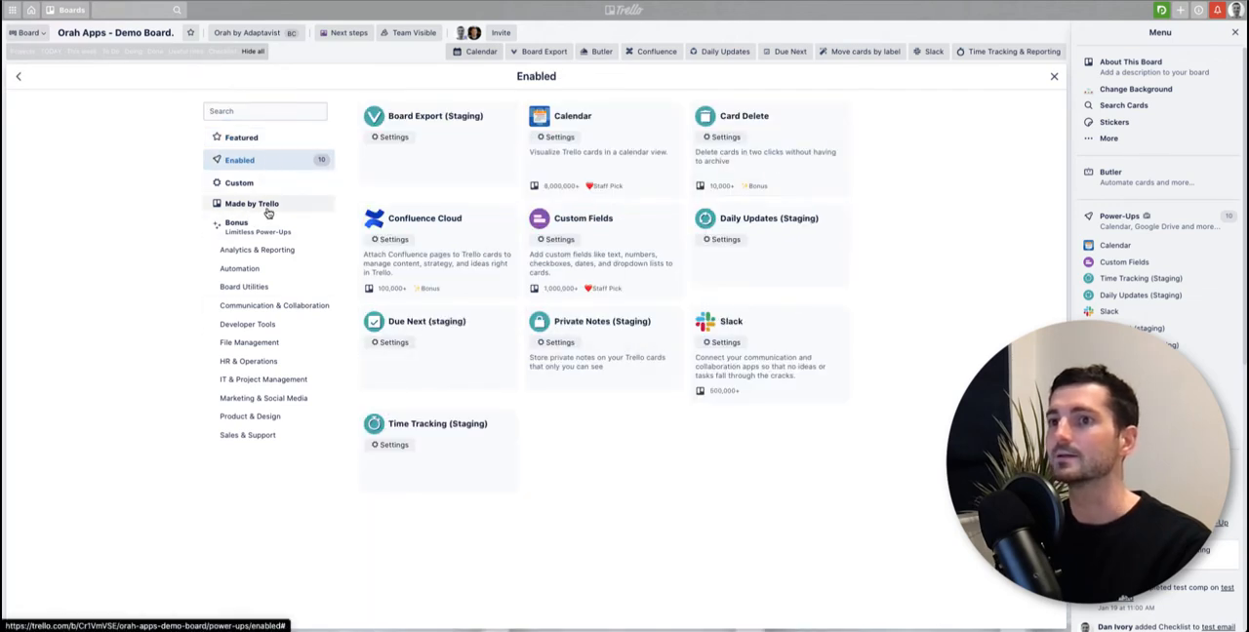
left_click(252, 203)
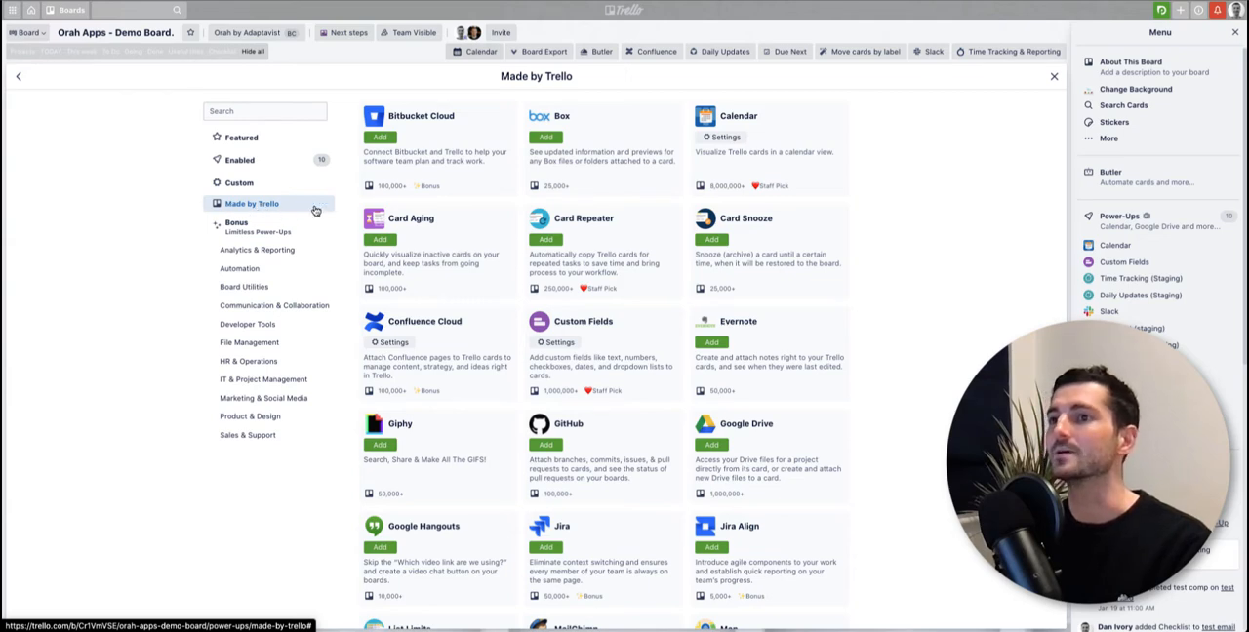
mouse_move(652, 348)
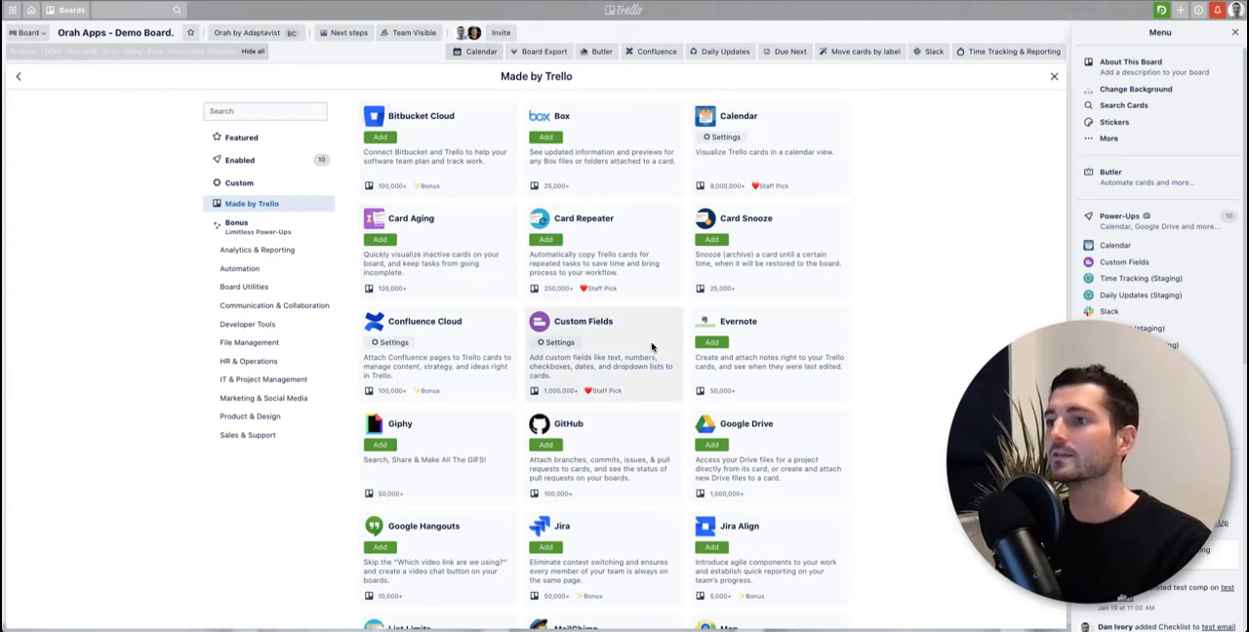
scroll("down", 3)
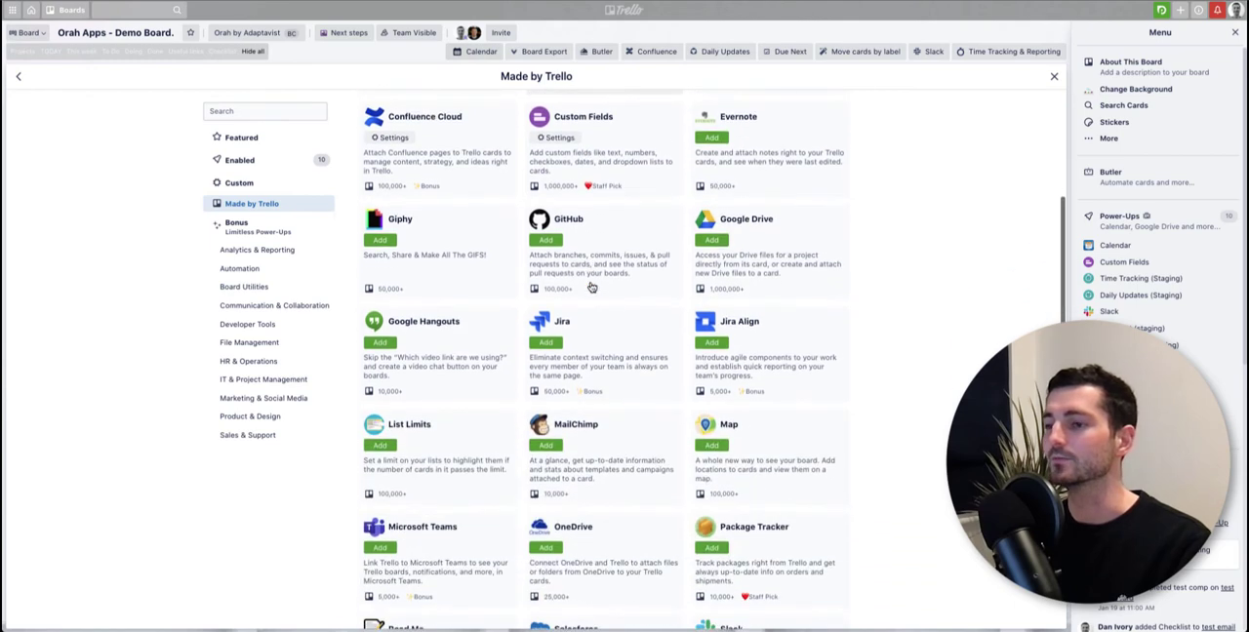
scroll("up", 3)
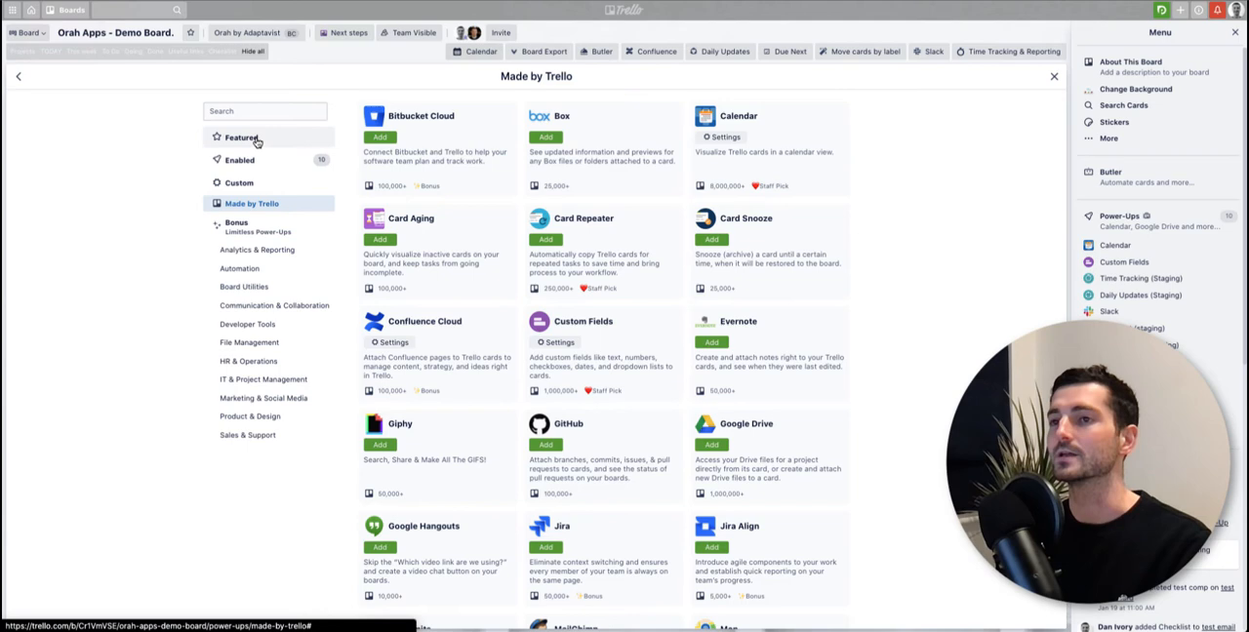
left_click(242, 136)
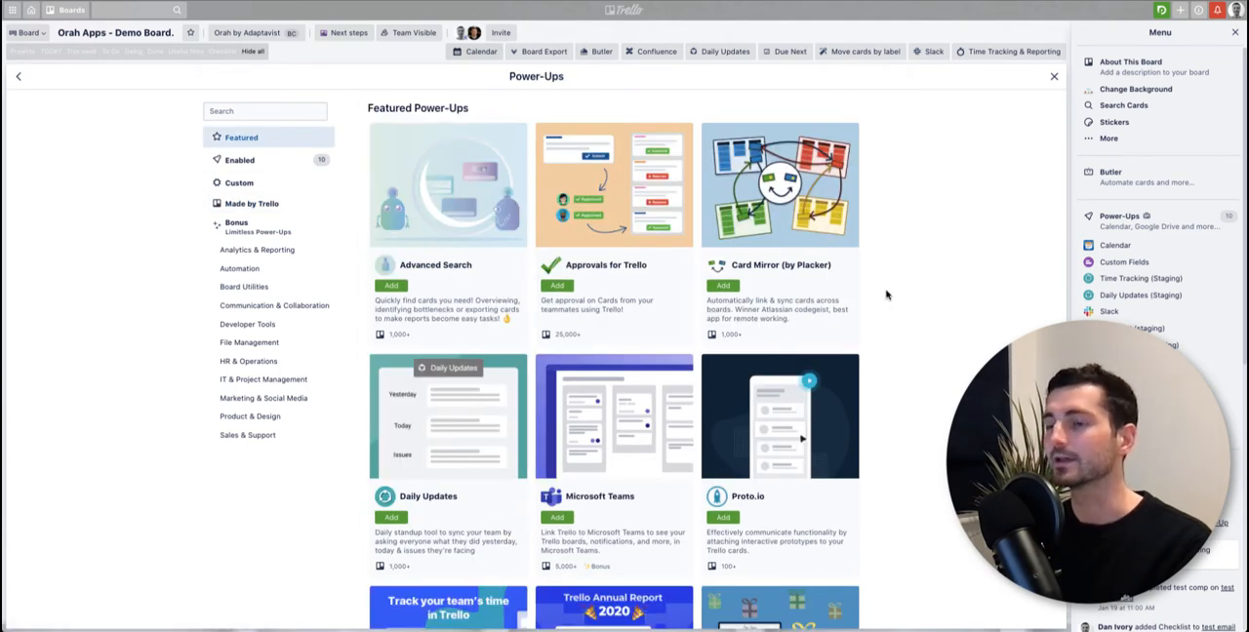
scroll("down", 3)
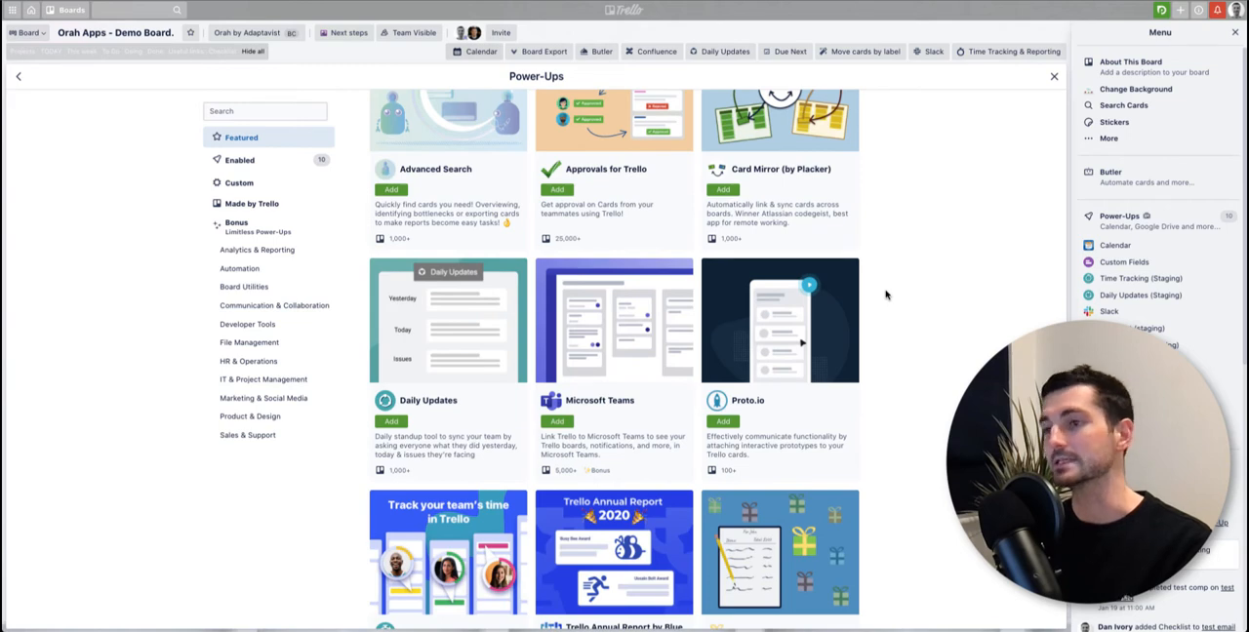
scroll("down", 3)
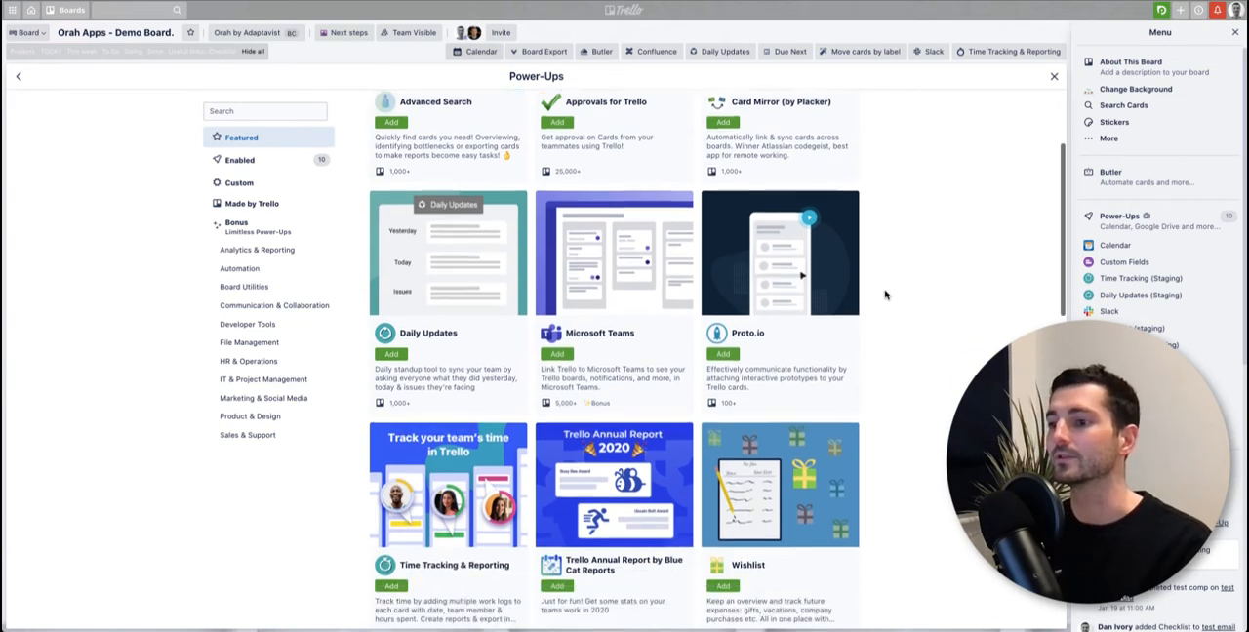
scroll("down", 3)
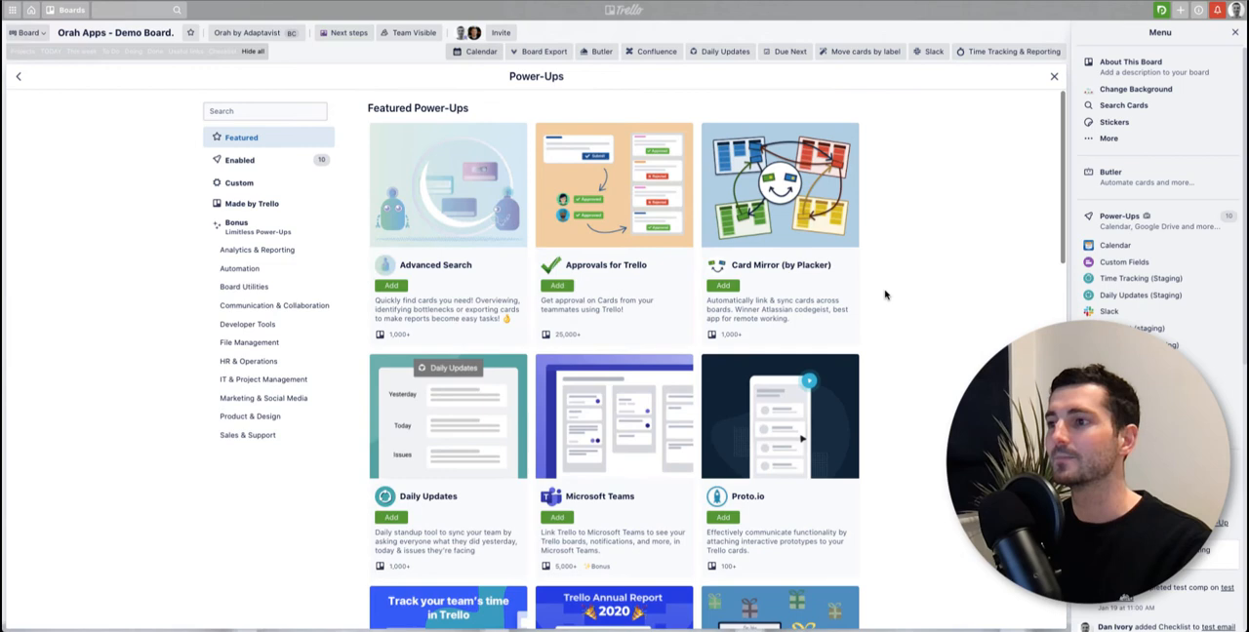
mouse_move(775, 273)
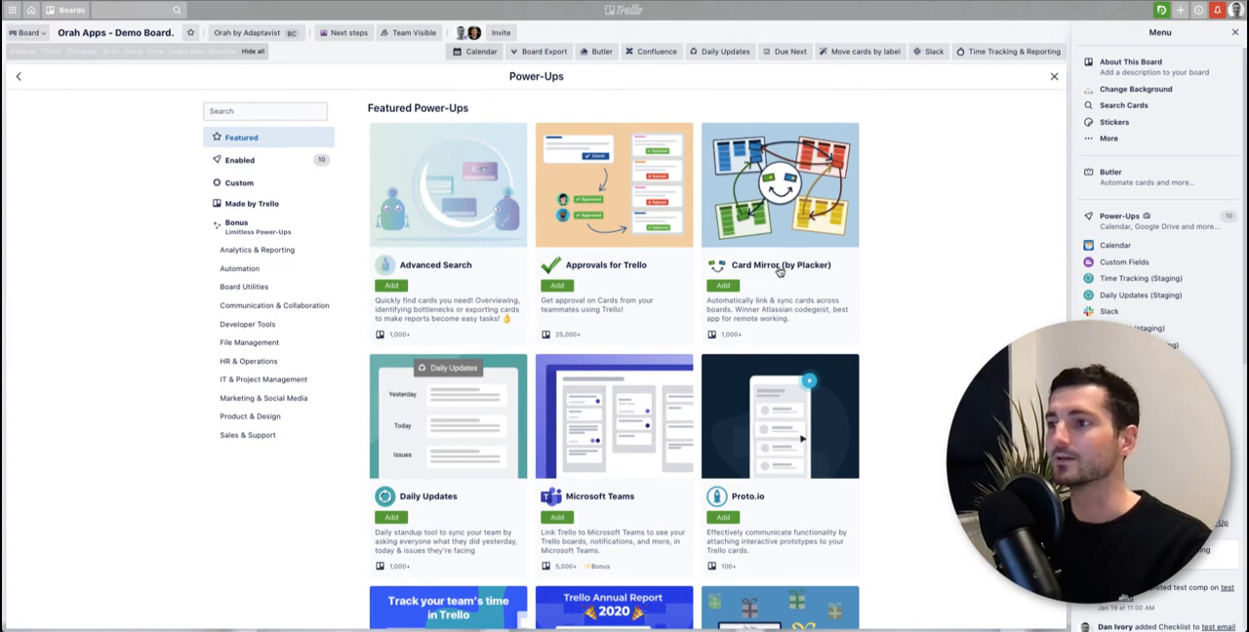
scroll("down", 3)
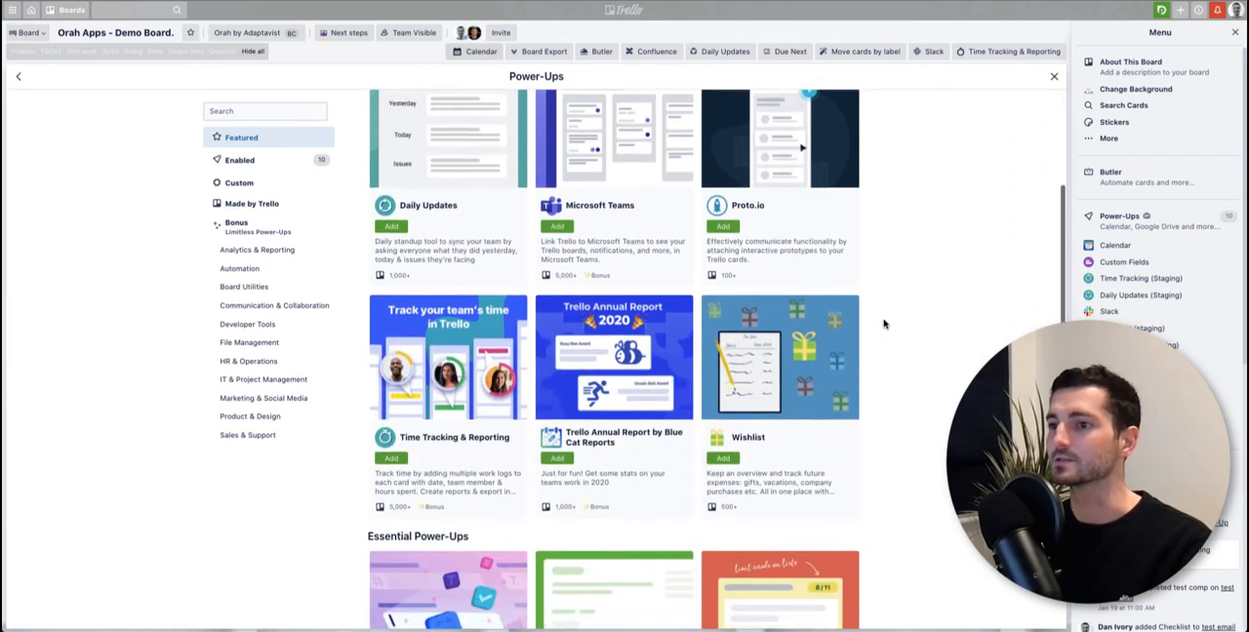
scroll("down", 3)
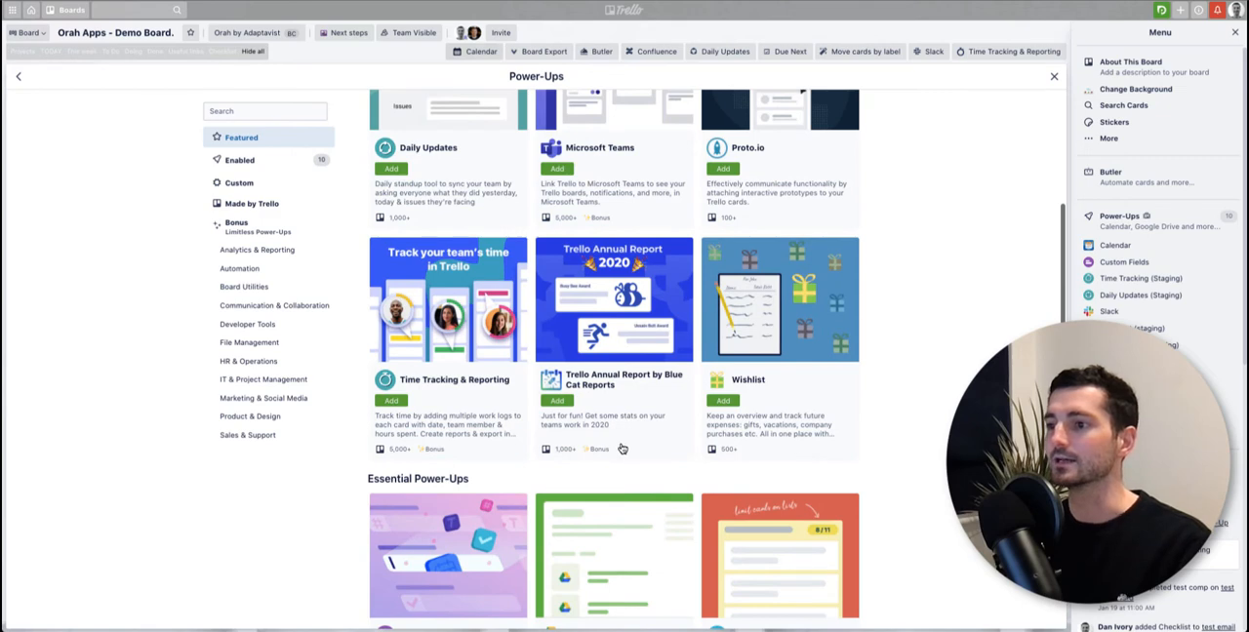
mouse_move(422, 277)
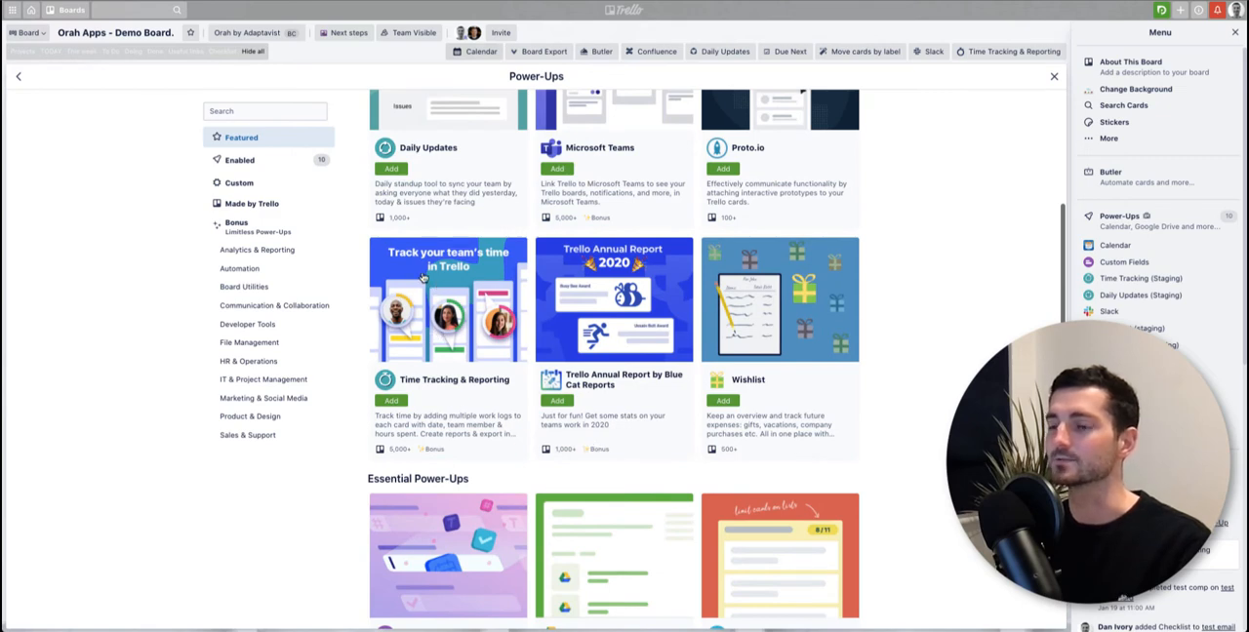
scroll("down", 3)
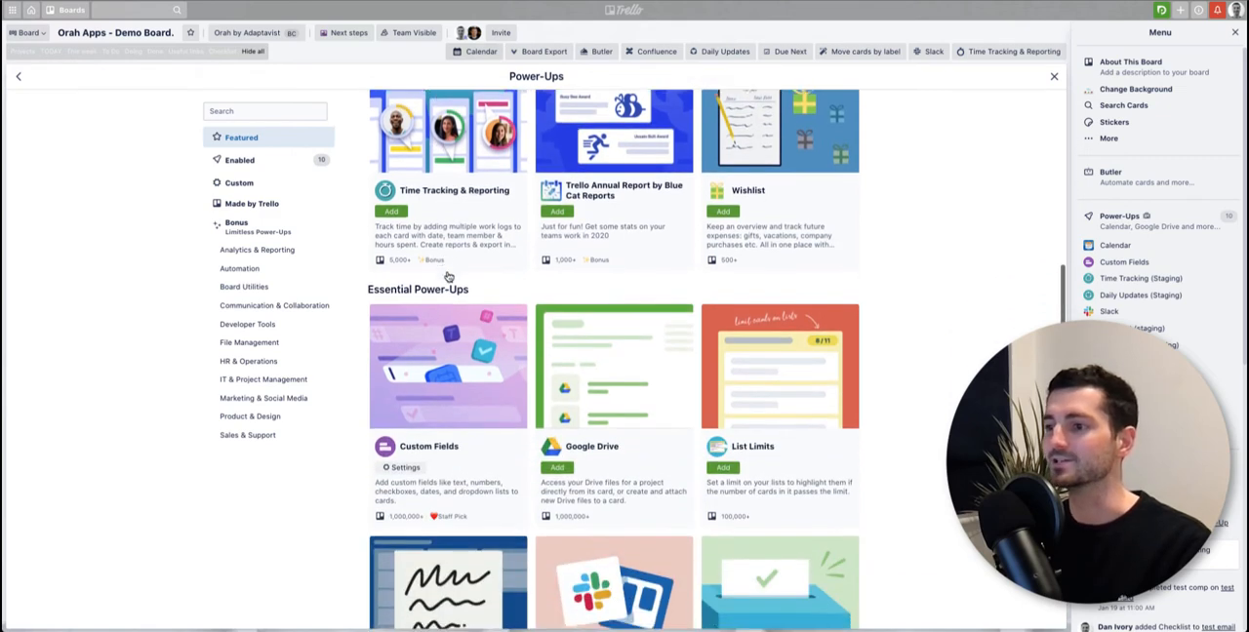
scroll("down", 3)
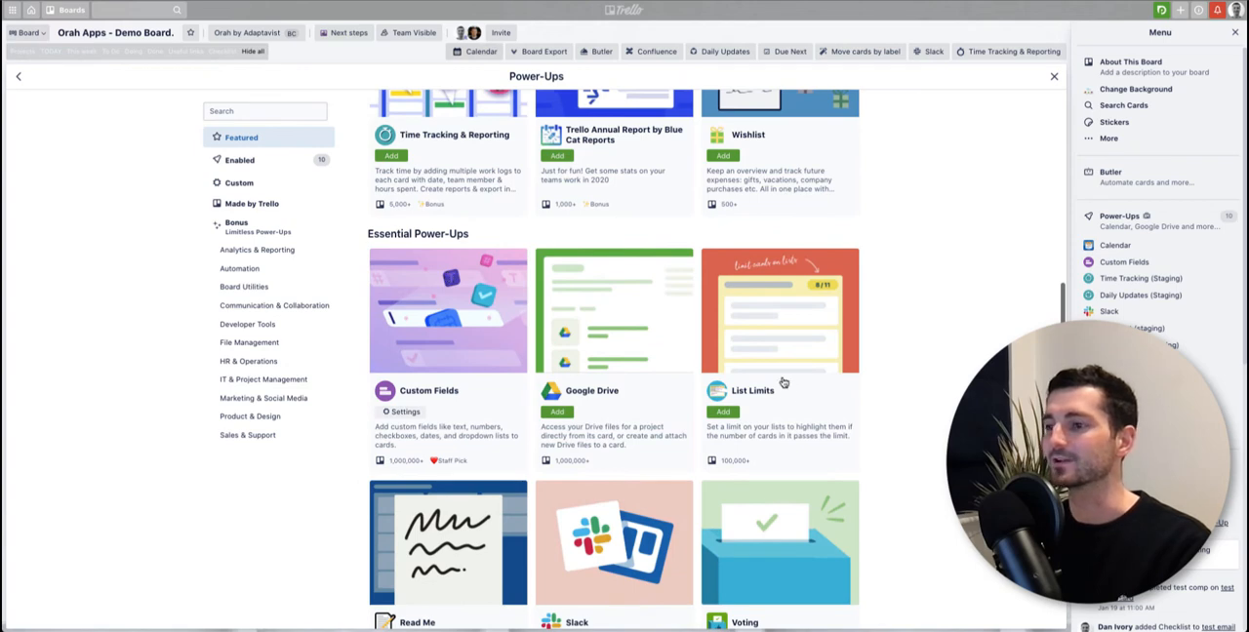
scroll("down", 3)
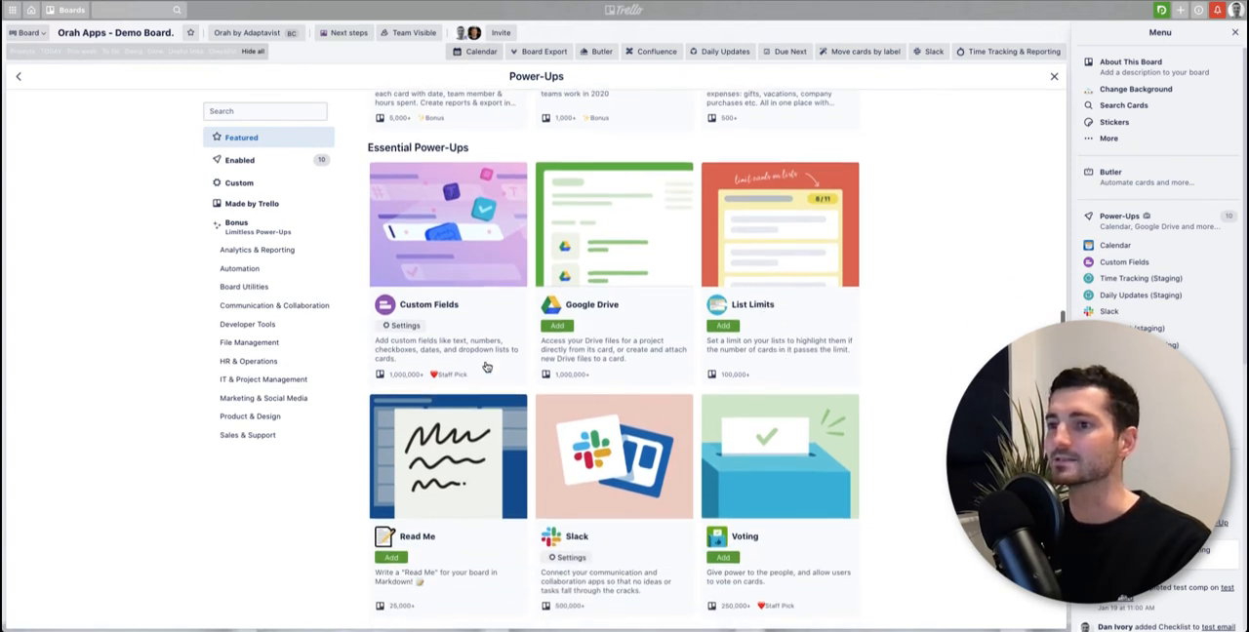
mouse_move(589, 305)
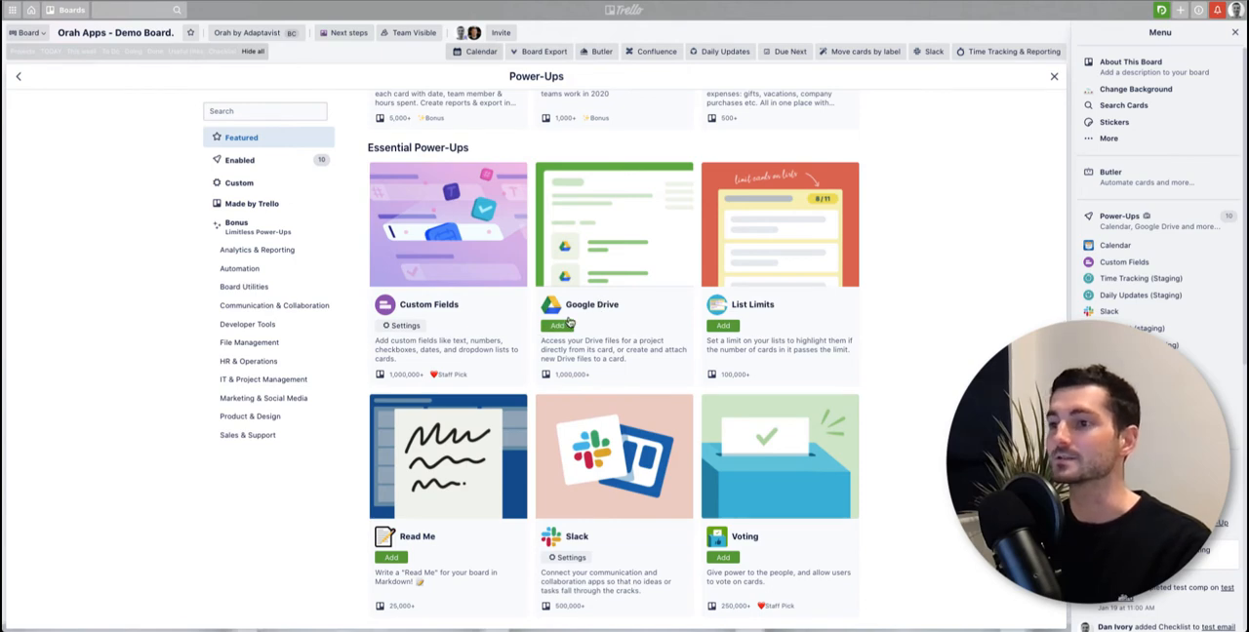
scroll("down", 3)
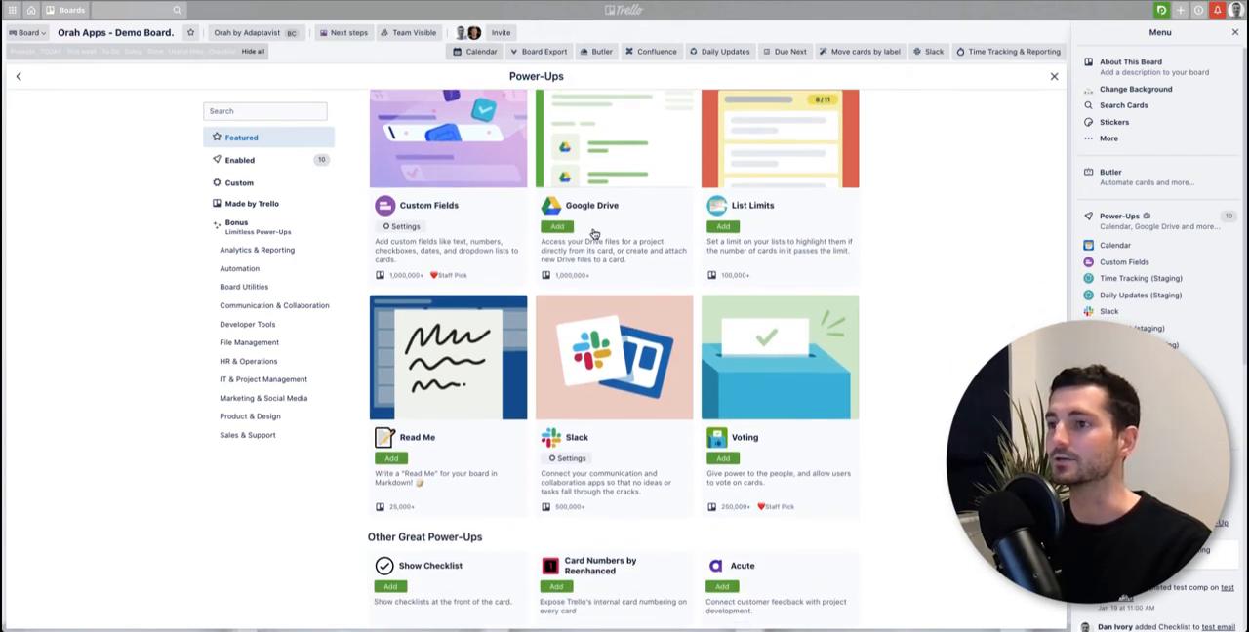
scroll("down", 3)
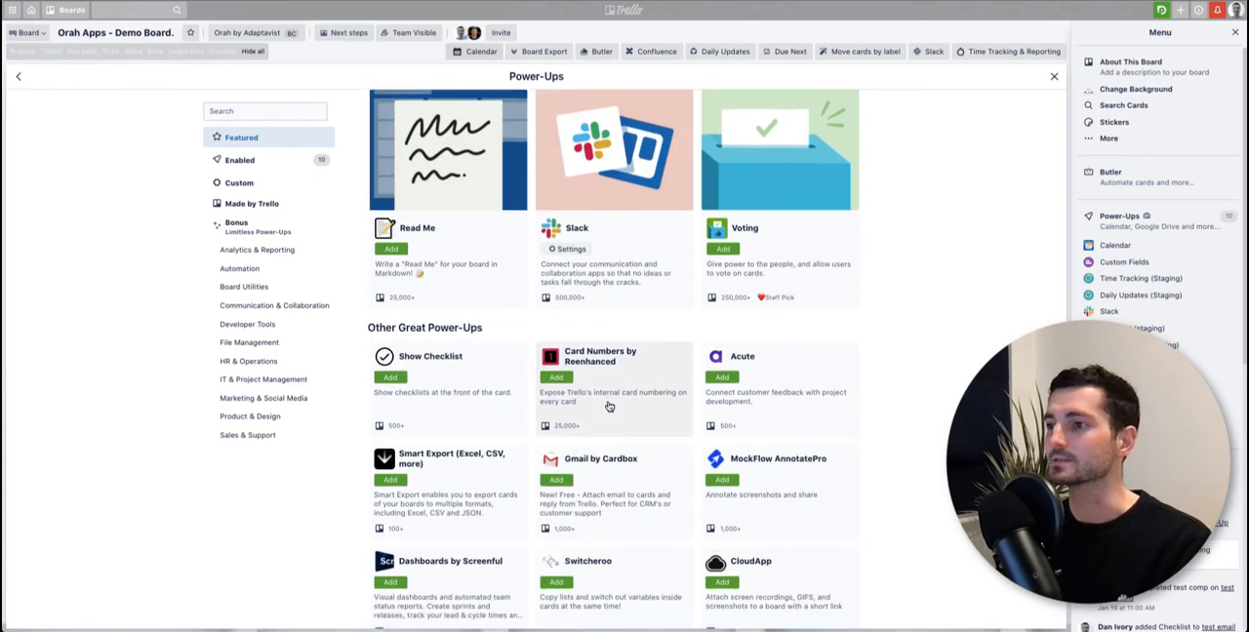
scroll("down", 3)
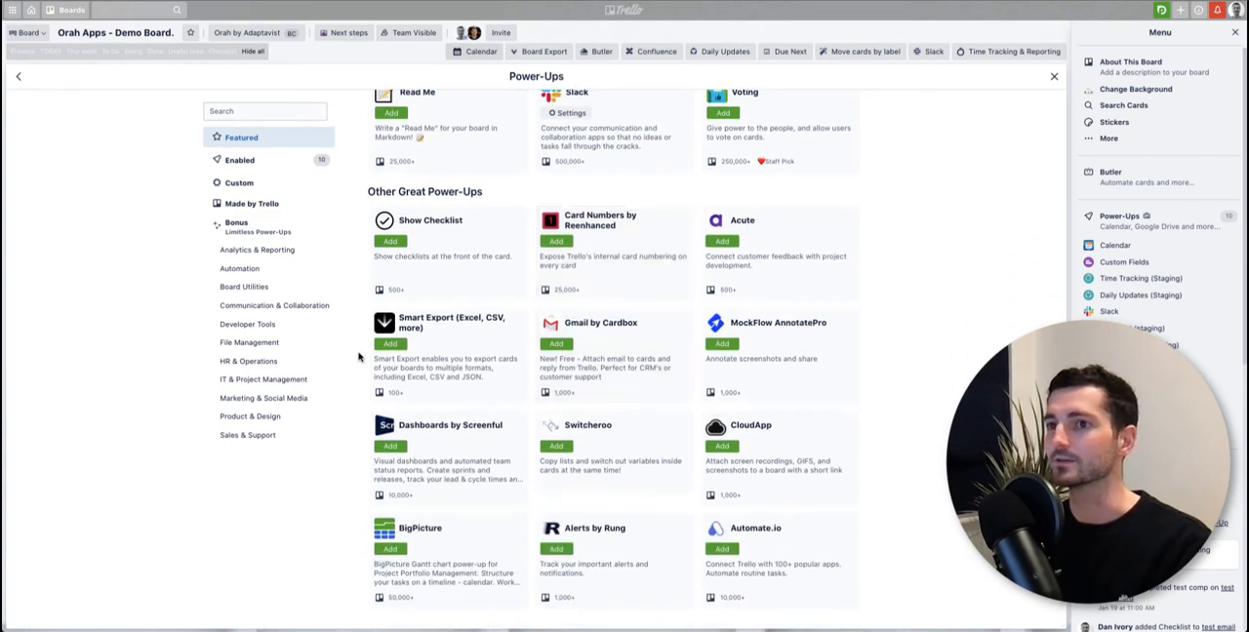
mouse_move(621, 333)
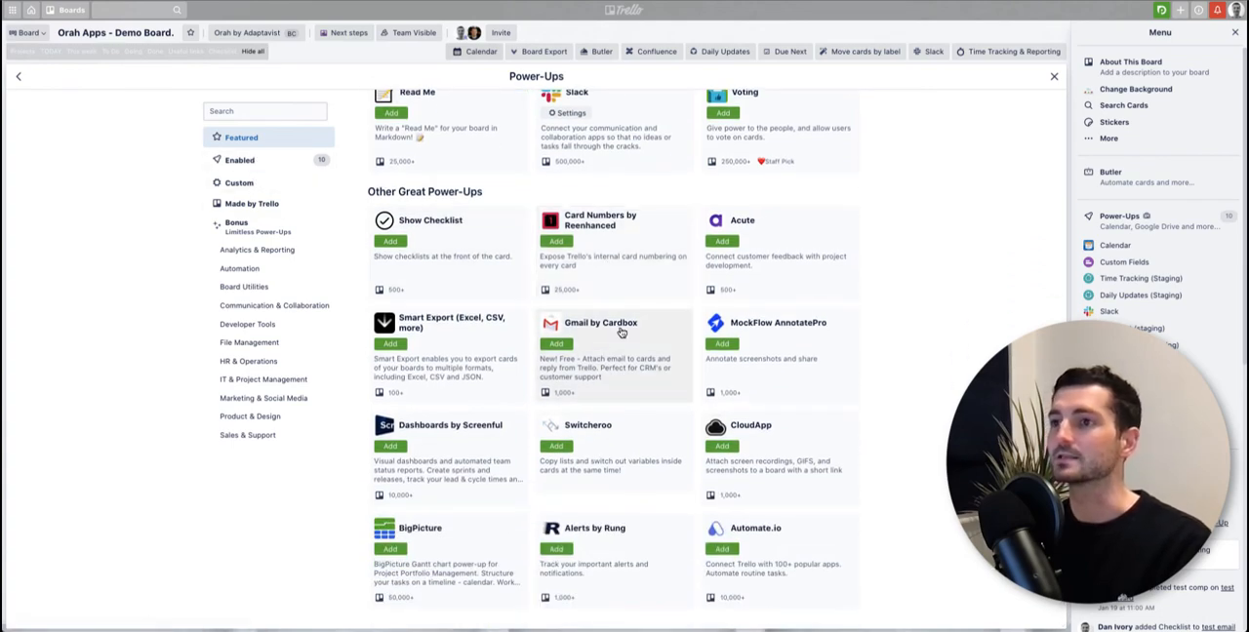
scroll("up", 3)
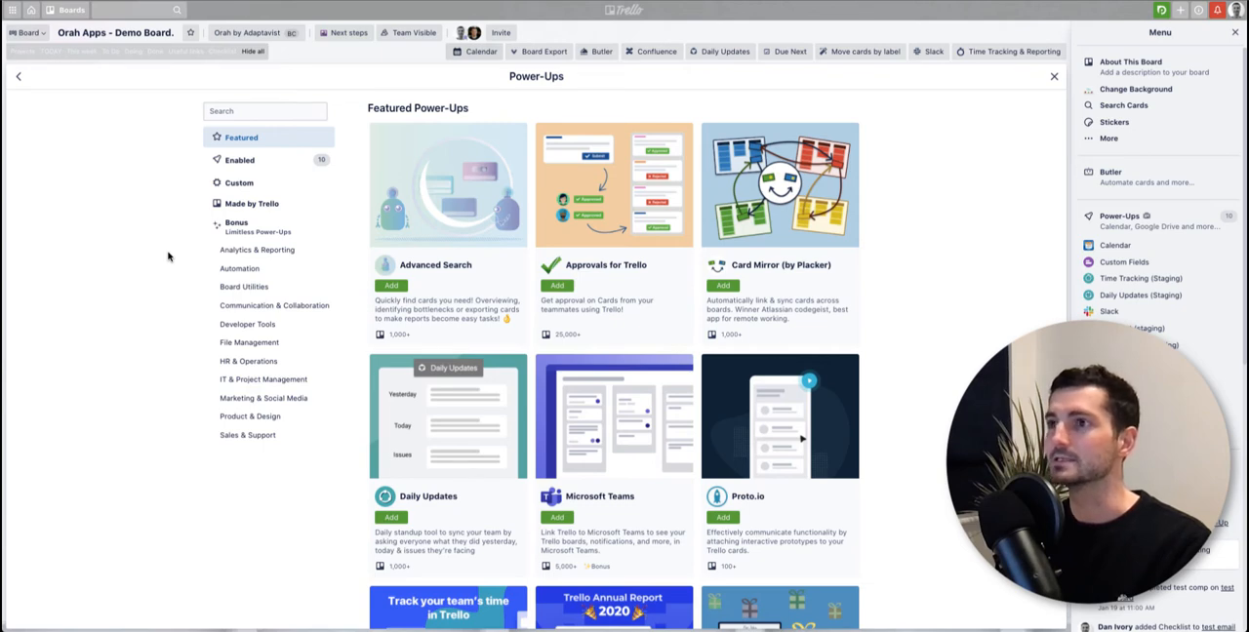
Step: Scroll down the Featured list to reach the Time Tracking & Reporting tile
scroll("down", 3)
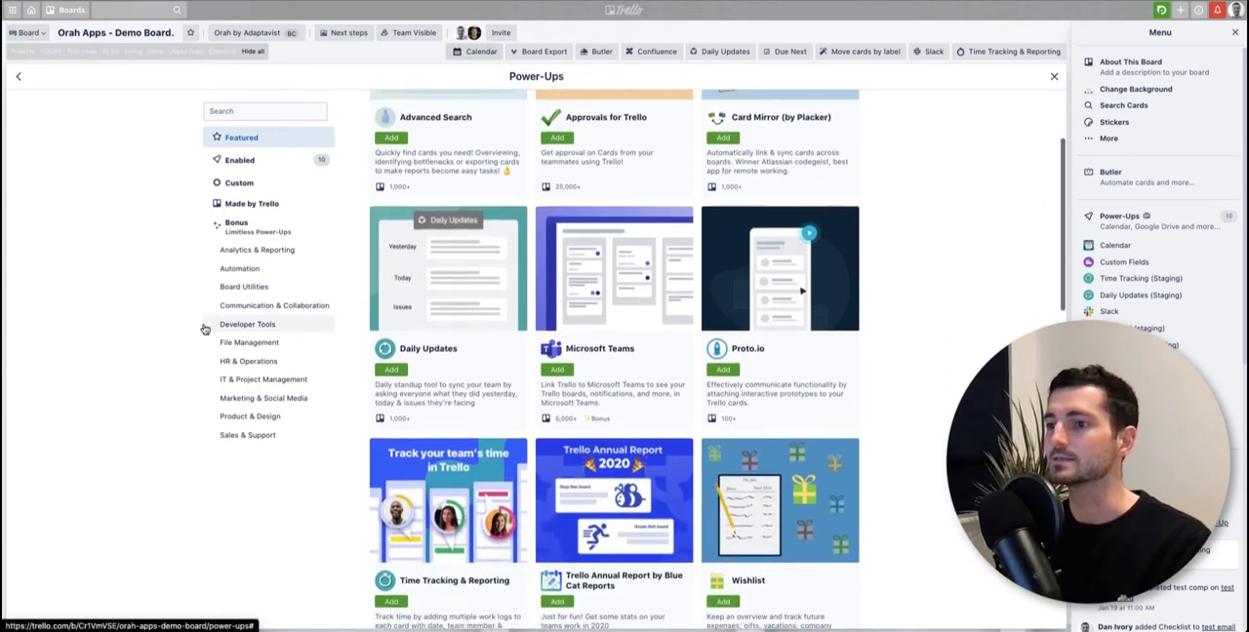
scroll("down", 3)
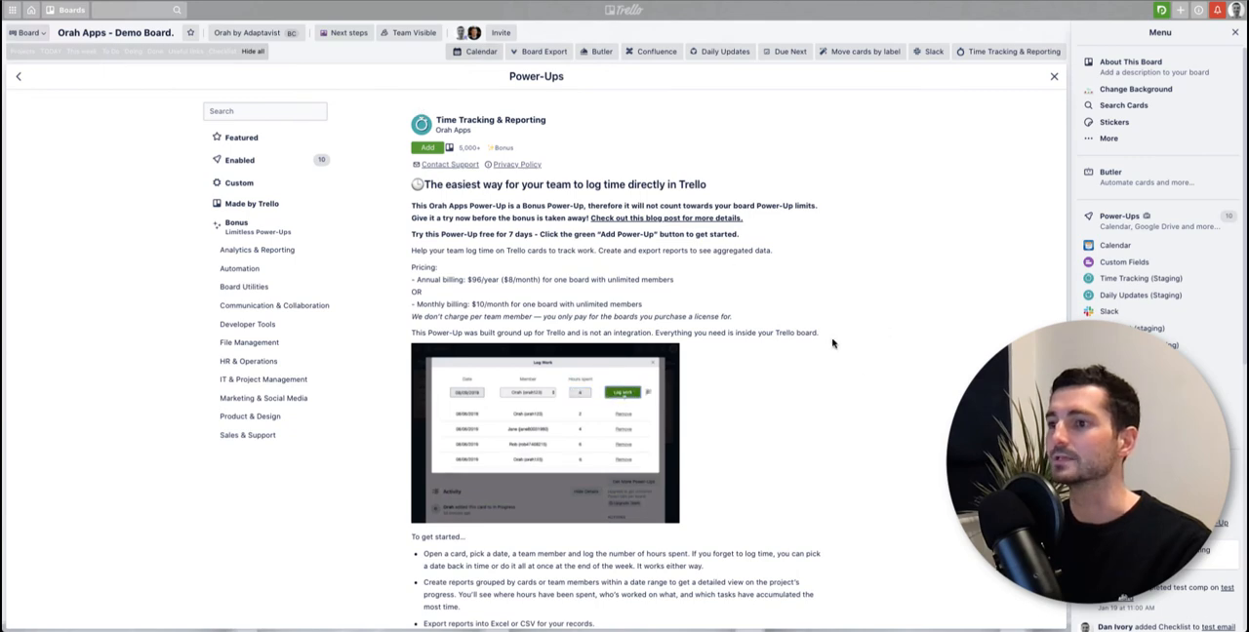
scroll("down", 3)
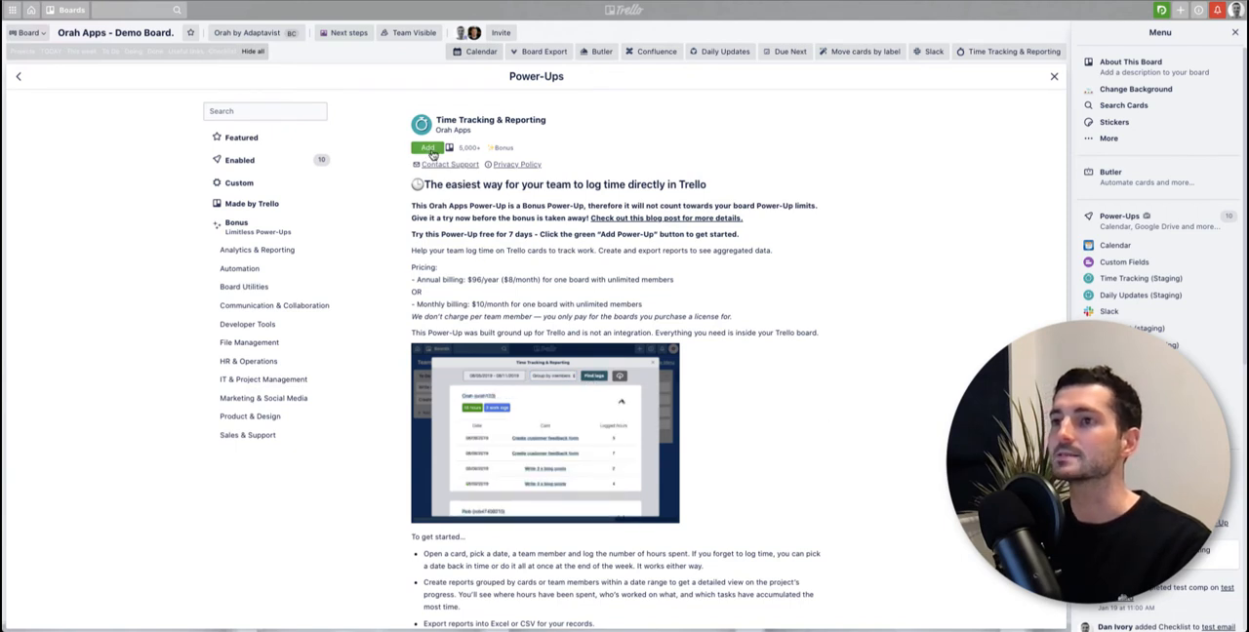
Step: Add Time Tracking & Reporting to the board, bringing up its permissions confirmation
left_click(421, 149)
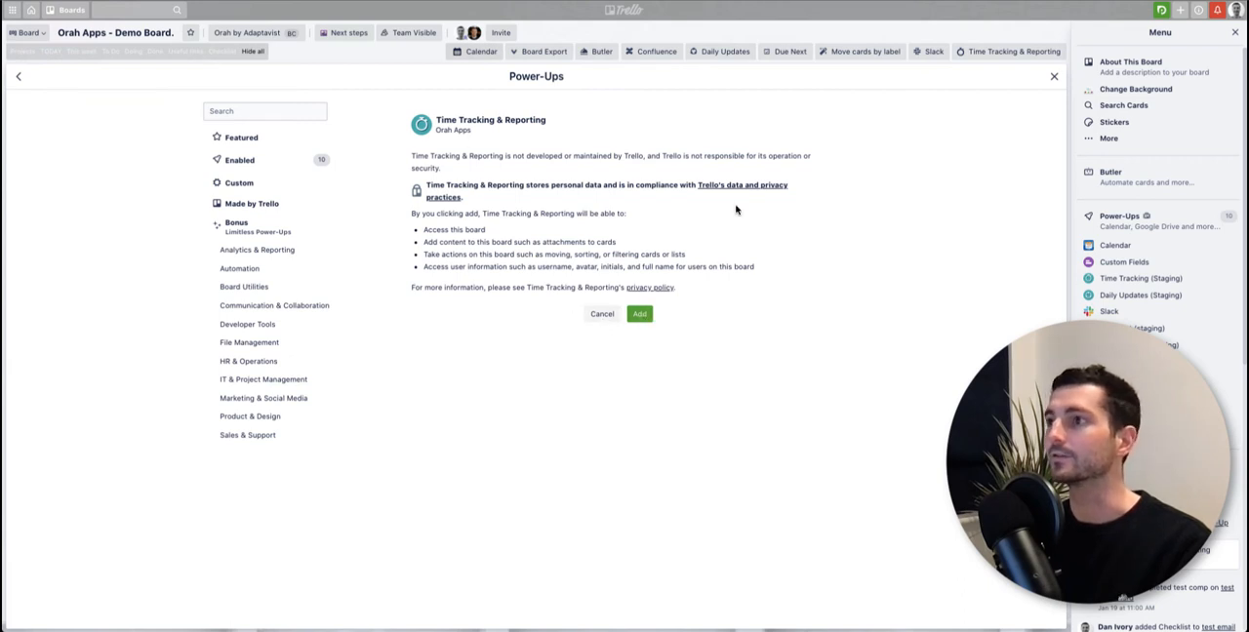
mouse_move(640, 312)
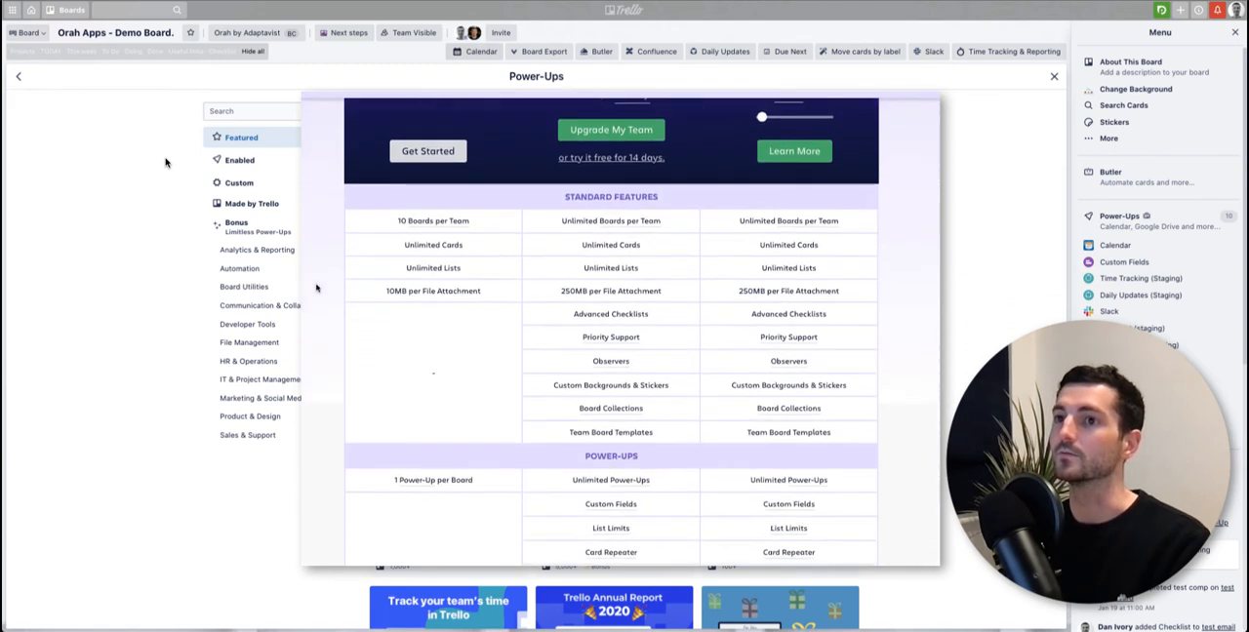
Step: Scroll the plan comparison to review standard features and per-board Power-Up limits
scroll("down", 3)
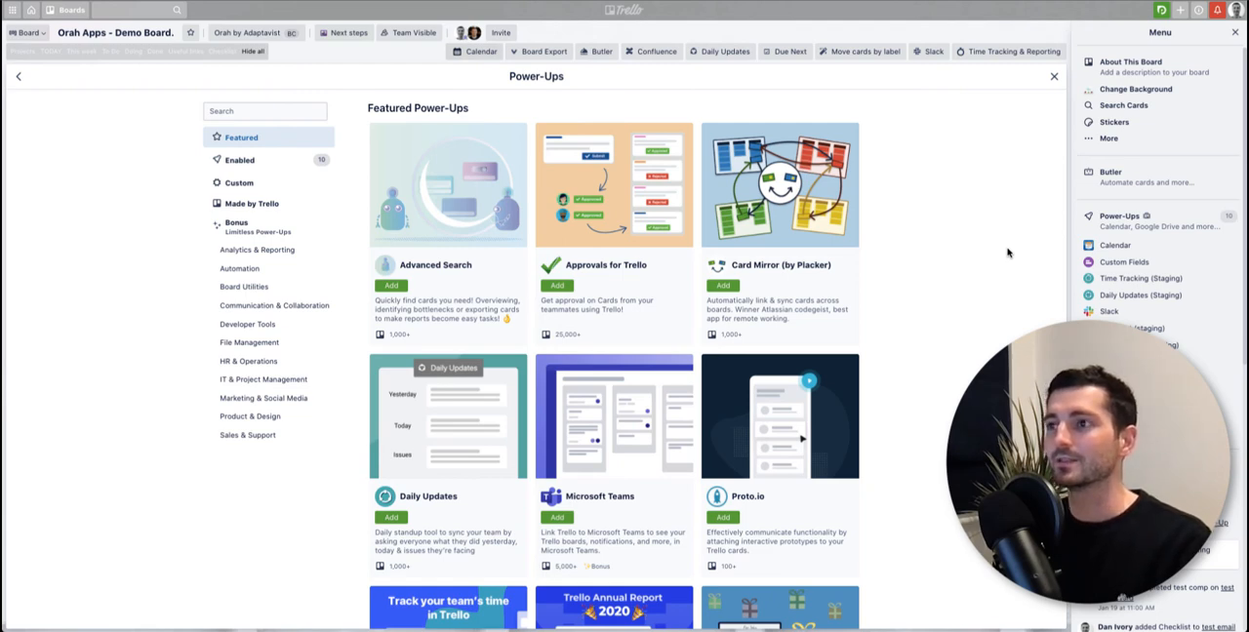
mouse_move(244, 215)
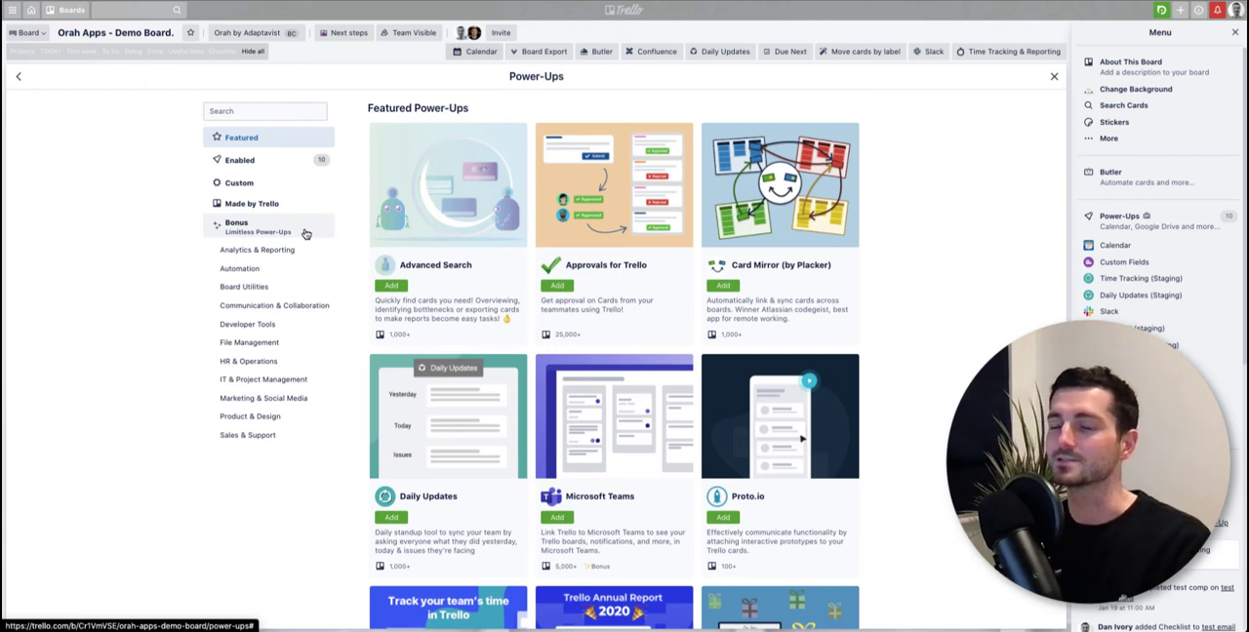
Step: Switch the directory to the Bonus Power-Ups that don't count toward the board limit
left_click(236, 227)
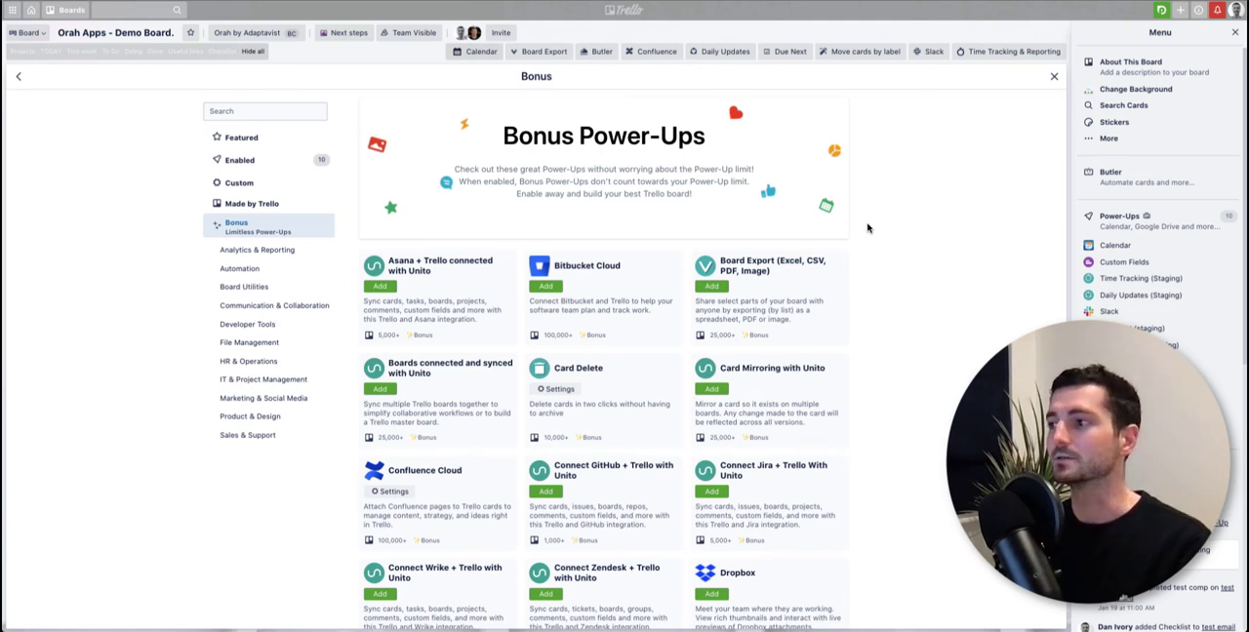
mouse_move(986, 263)
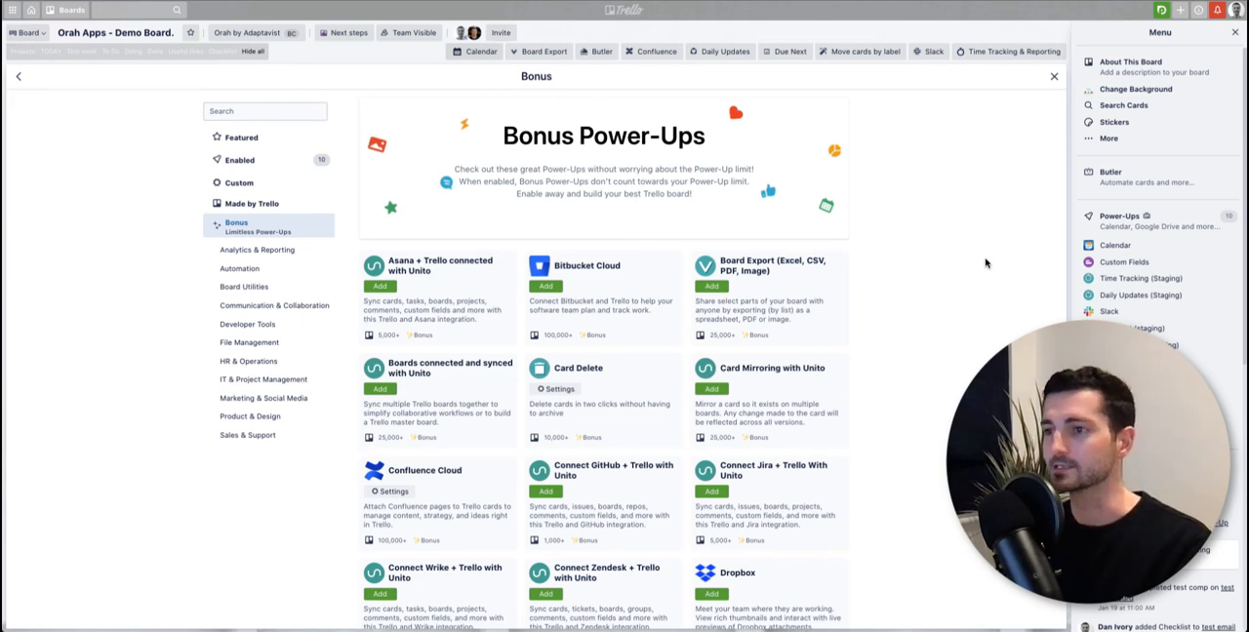
scroll("down", 3)
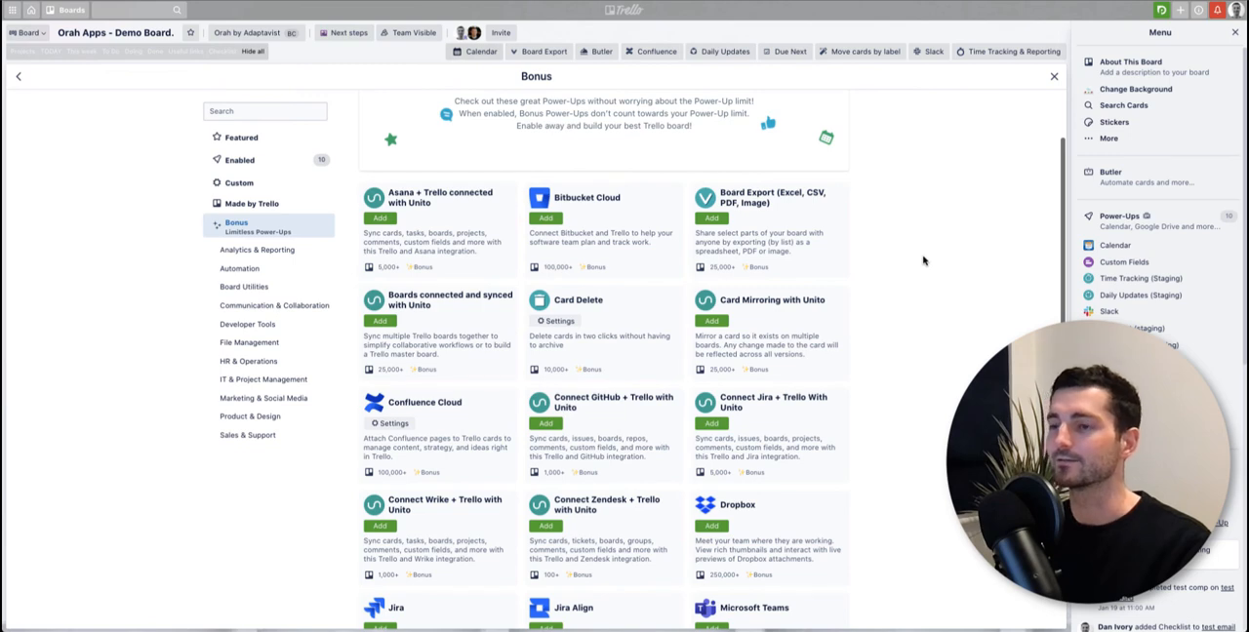
mouse_move(626, 336)
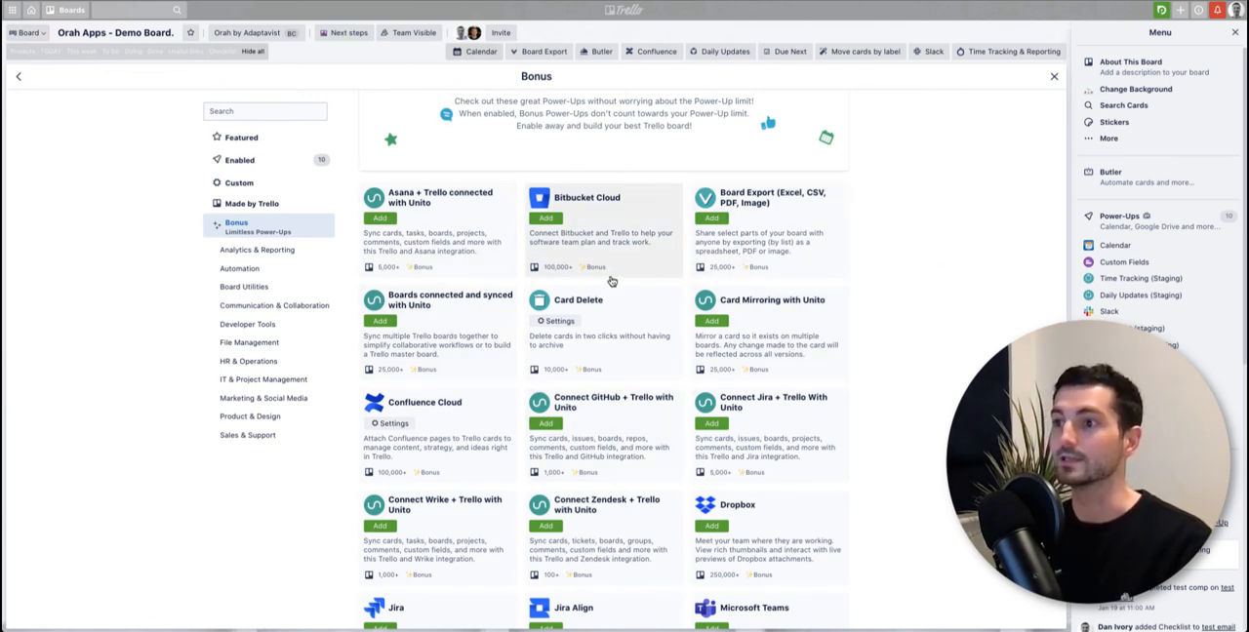
scroll("down", 3)
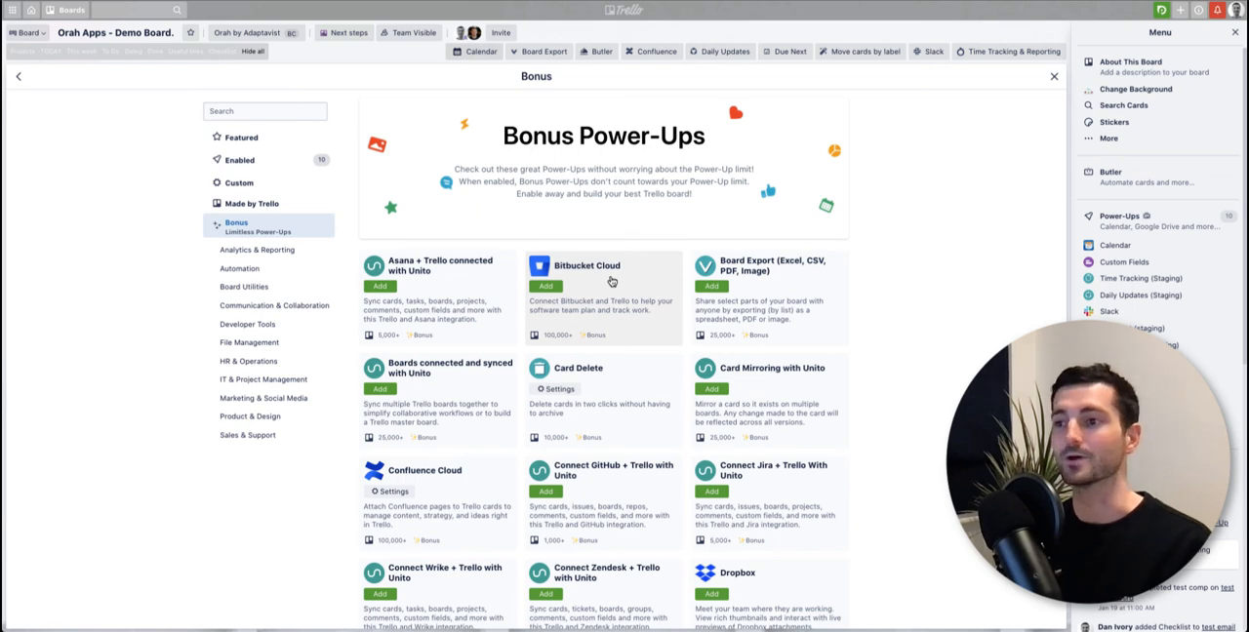
mouse_move(589, 340)
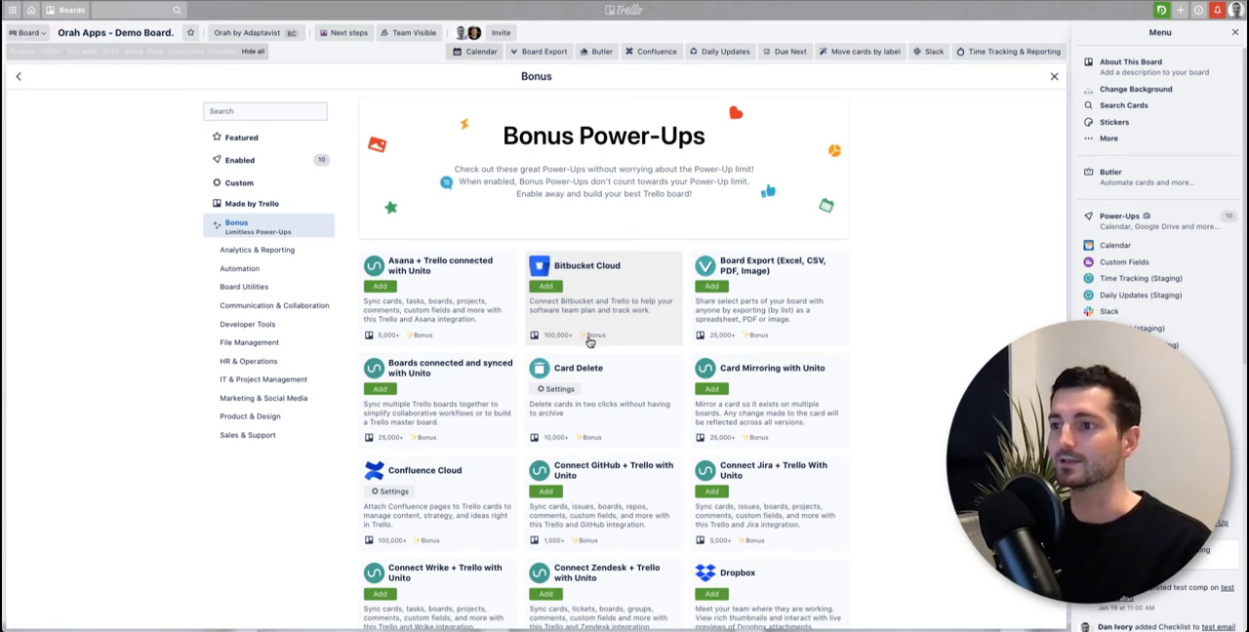
mouse_move(591, 336)
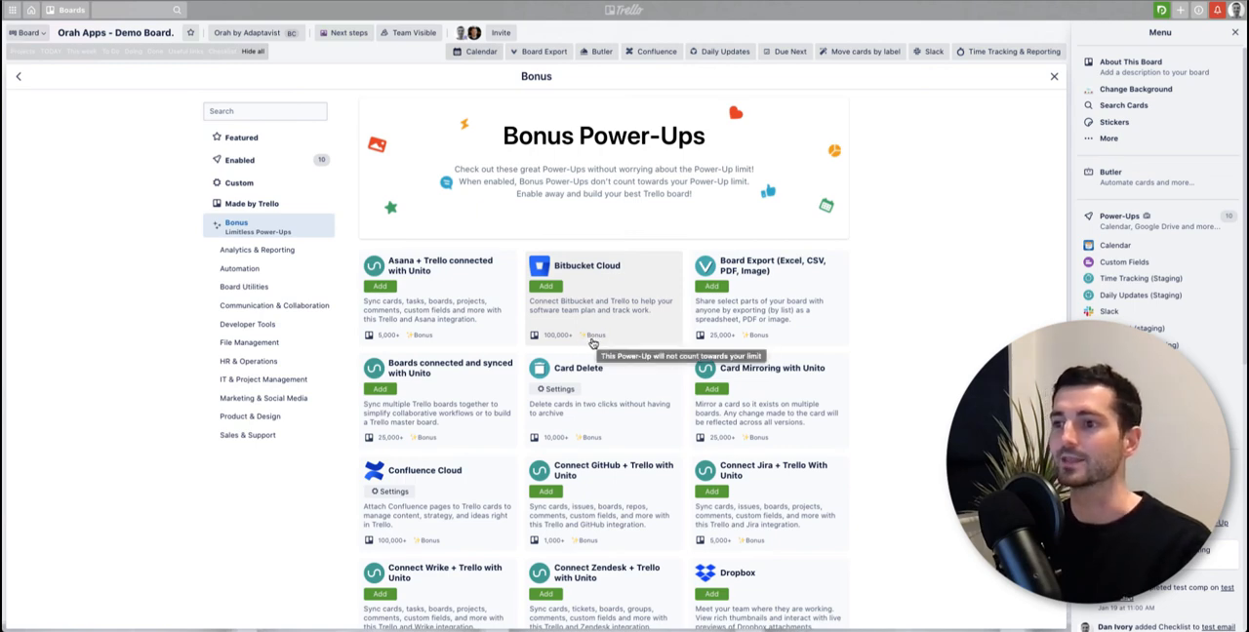
mouse_move(622, 420)
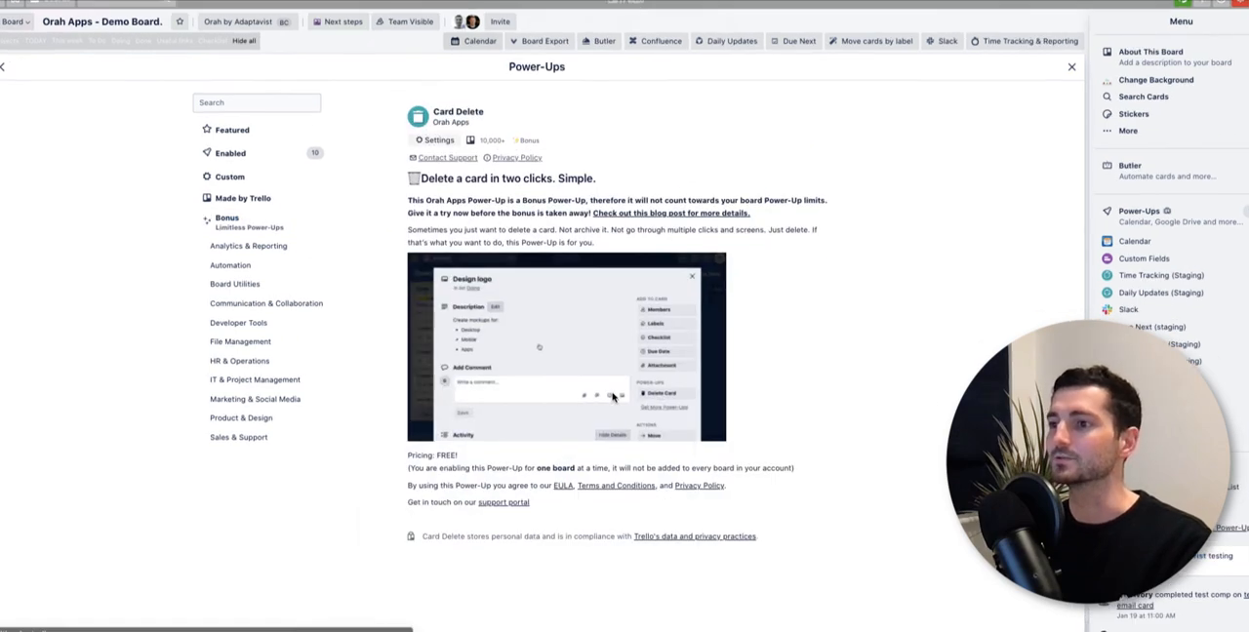
Step: Locate the Card Delete tile in the Bonus collection and show its details page
scroll("down", 3)
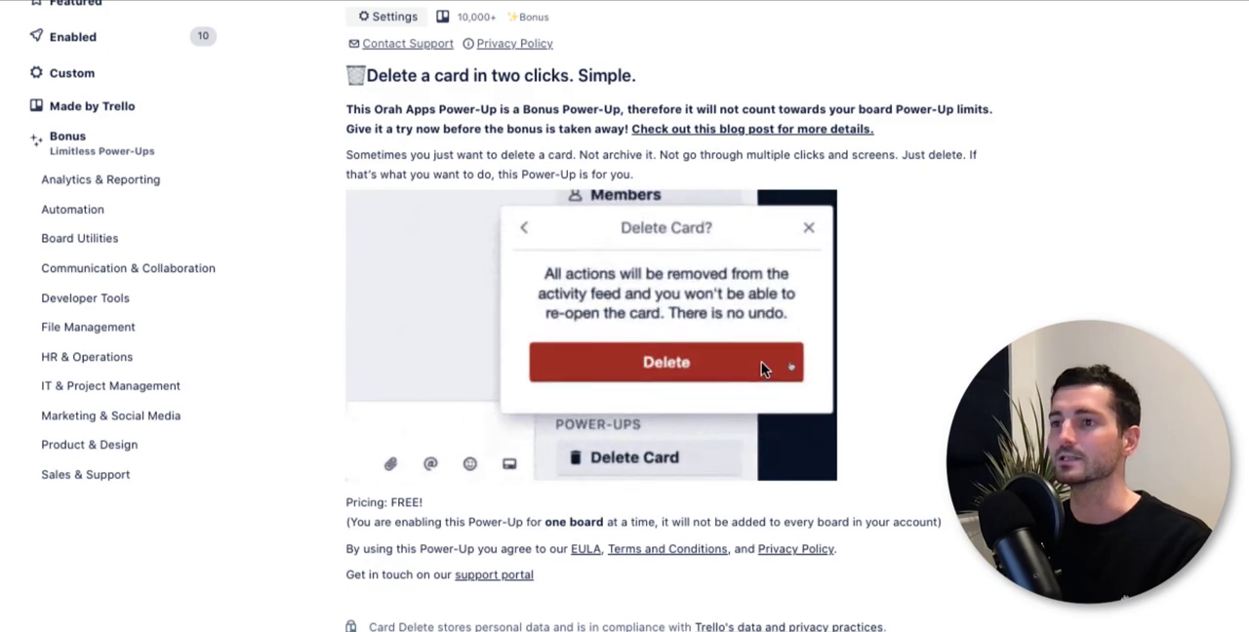
left_click(665, 363)
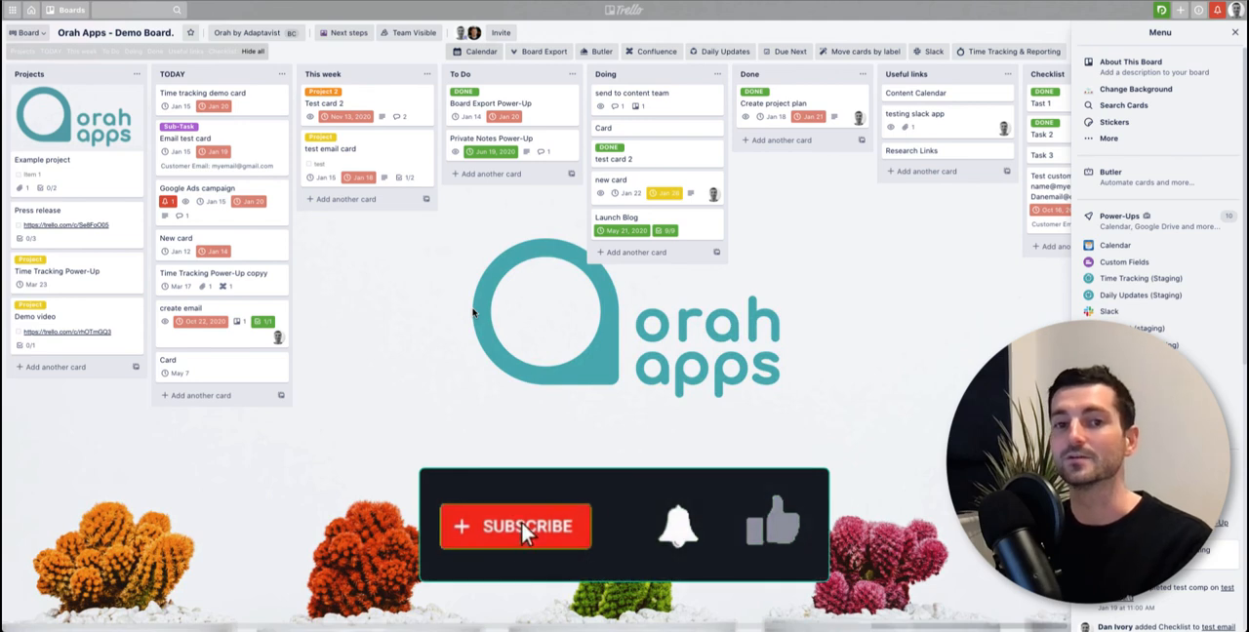
Step: Dismiss the Power-Ups window to return to the Orah Apps - Demo Board
left_click(523, 527)
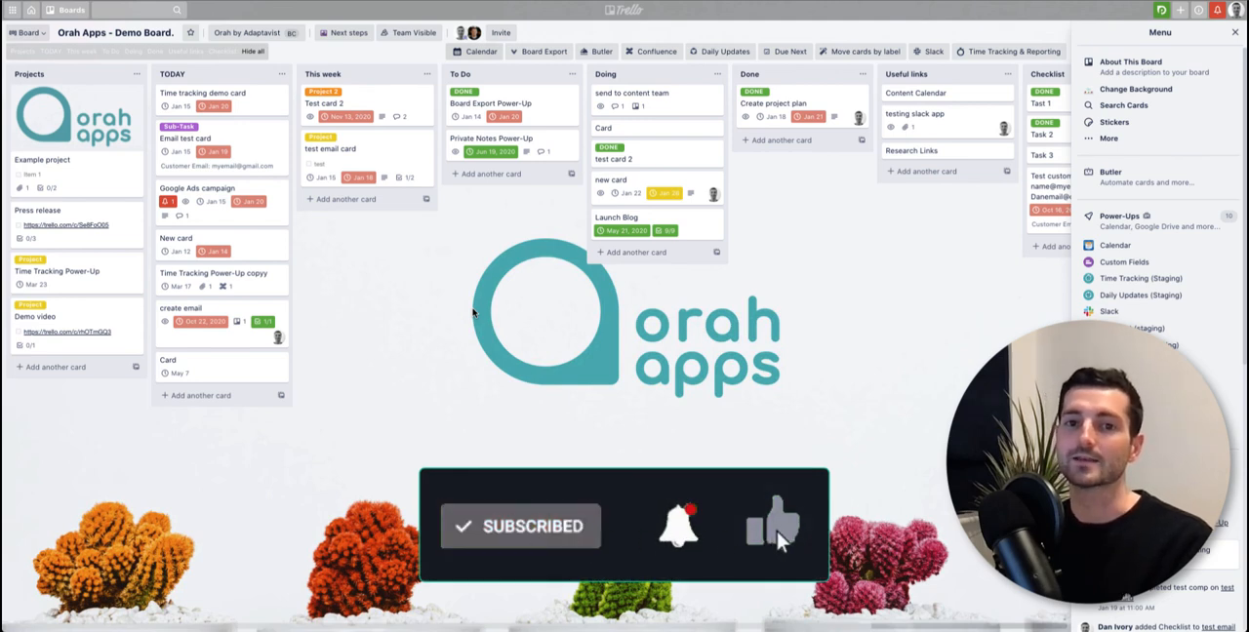